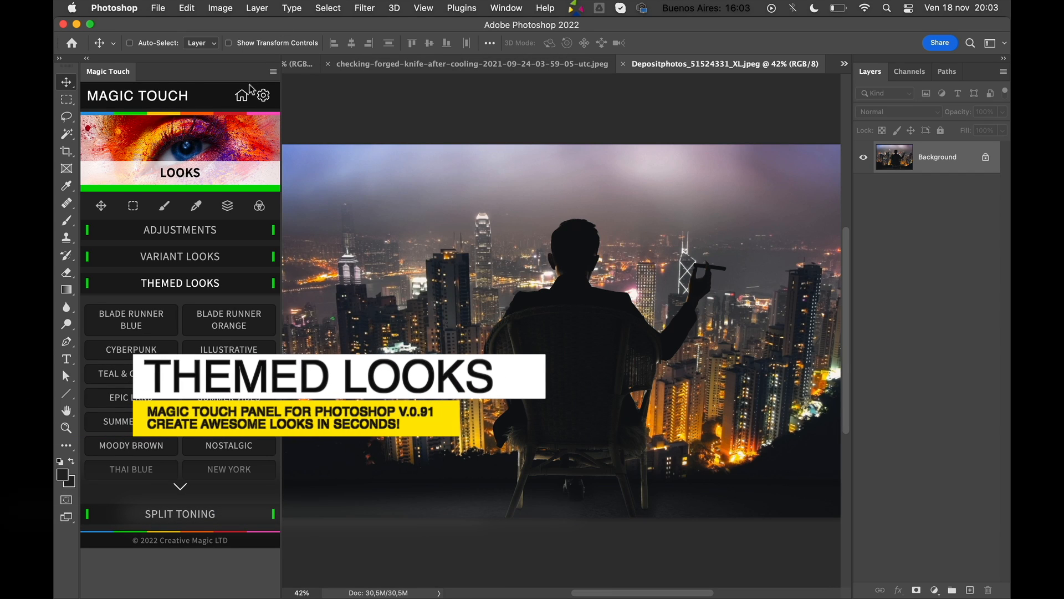
Step: Apply the Cyberpunk themed look to the night-city photo, grouped with an original copy layer
{"action": "left_click", "coordinate": [241, 95]}
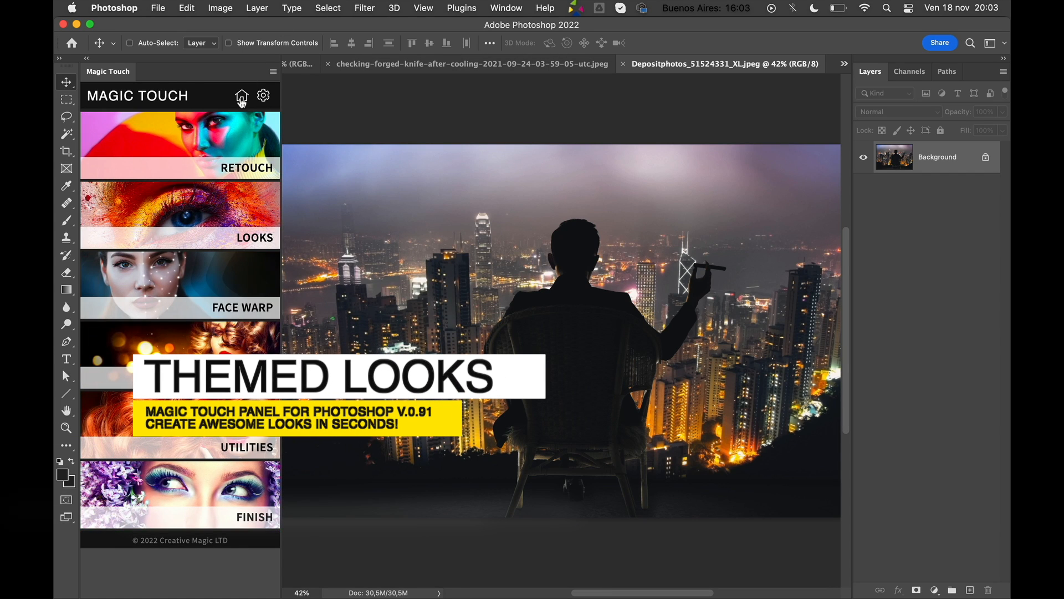
{"action": "mouse_move", "coordinate": [198, 103]}
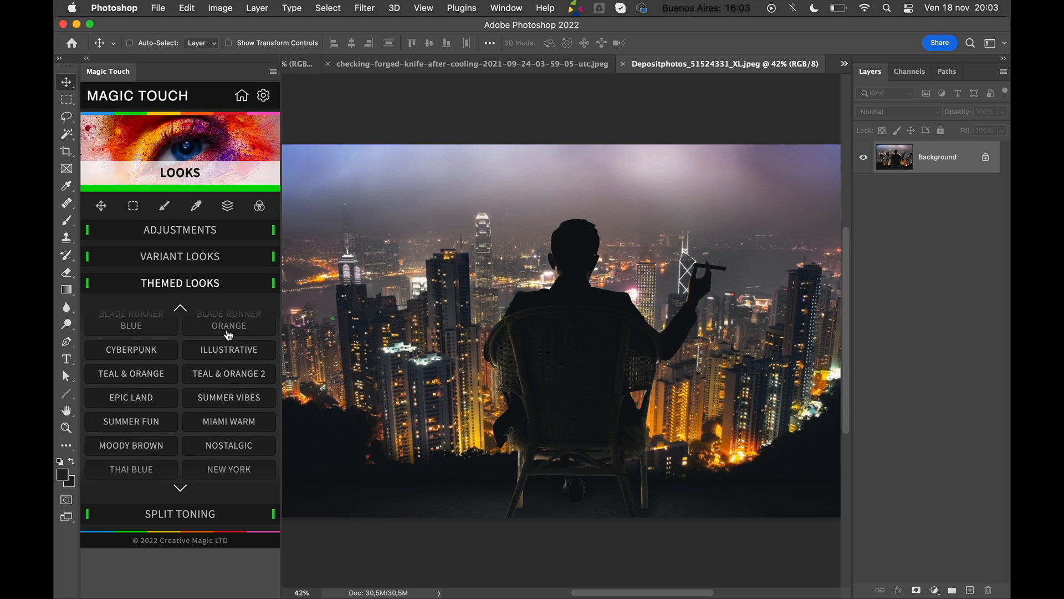
{"action": "left_click", "coordinate": [228, 319]}
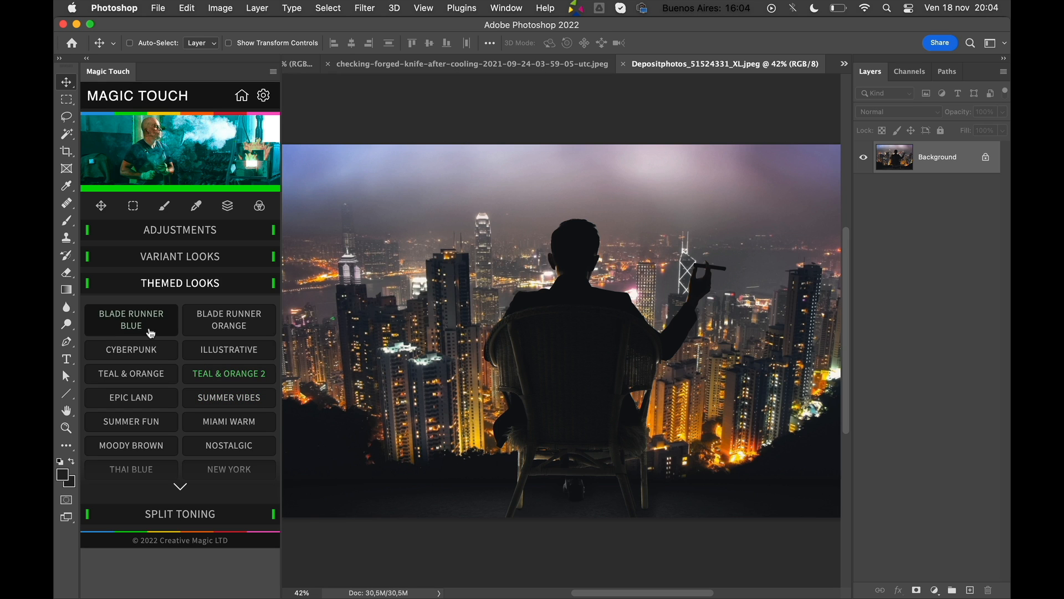
{"action": "left_click", "coordinate": [228, 319]}
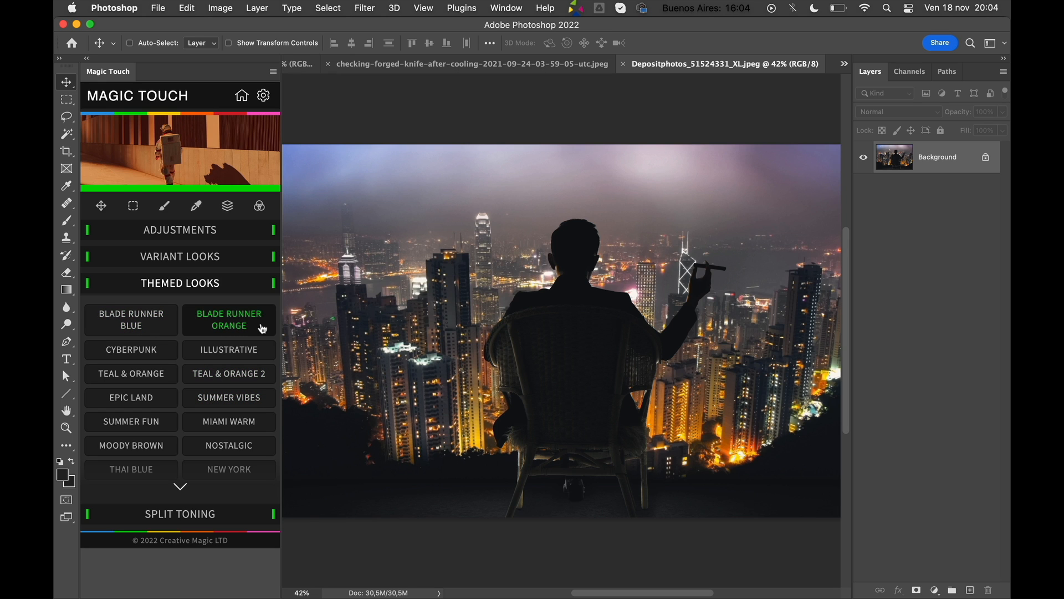
{"action": "left_click", "coordinate": [228, 349]}
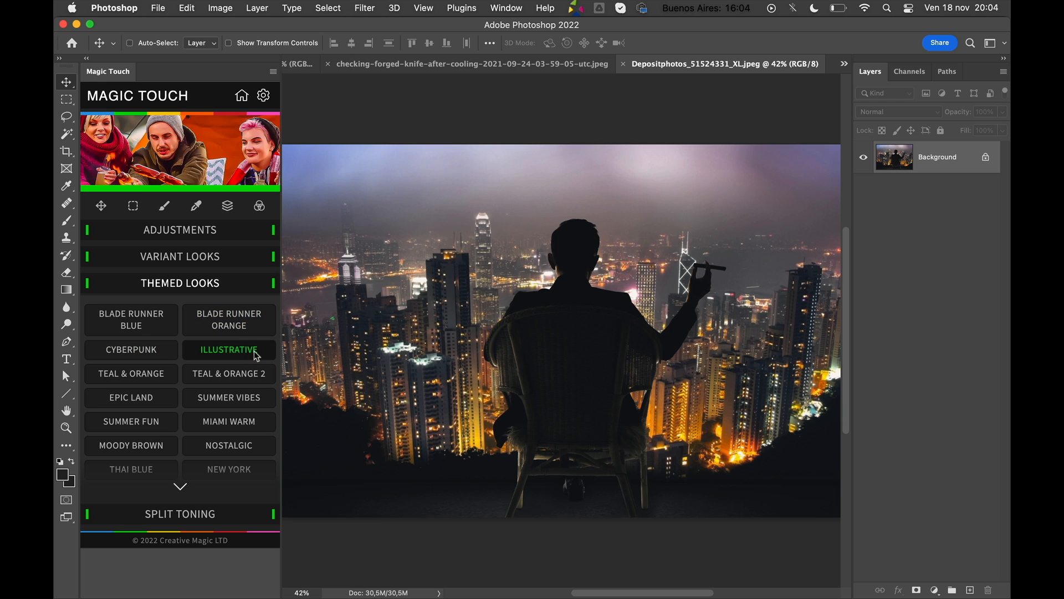
{"action": "left_click", "coordinate": [131, 349]}
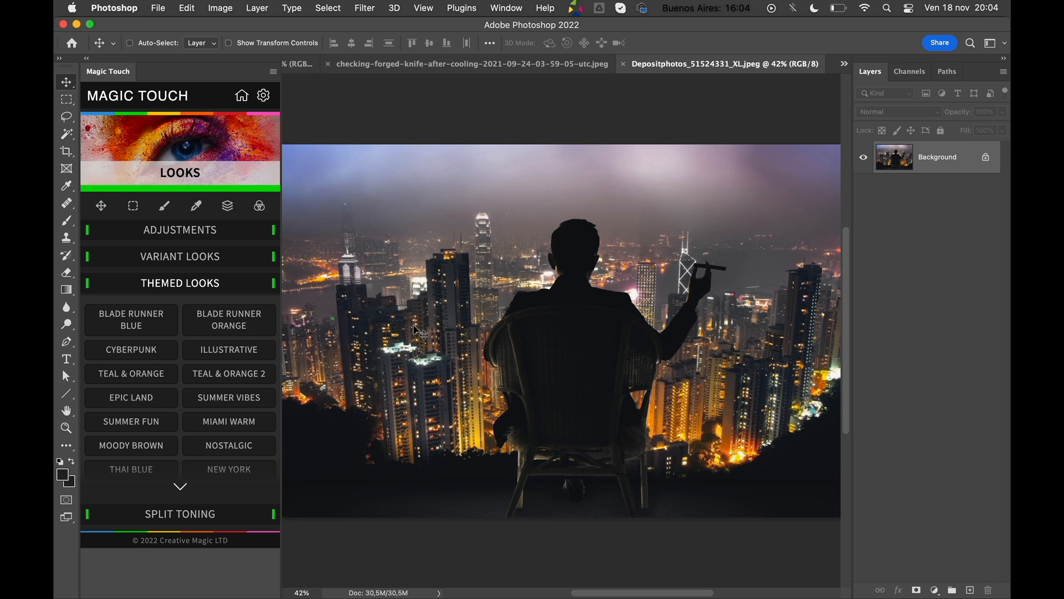
{"action": "mouse_move", "coordinate": [682, 326]}
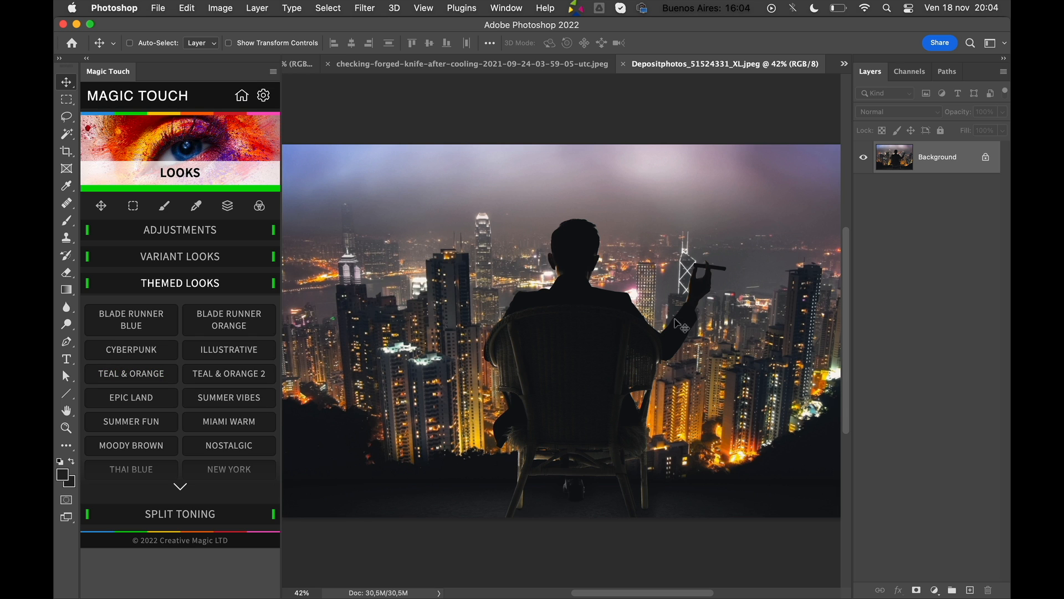
{"action": "left_click", "coordinate": [130, 349]}
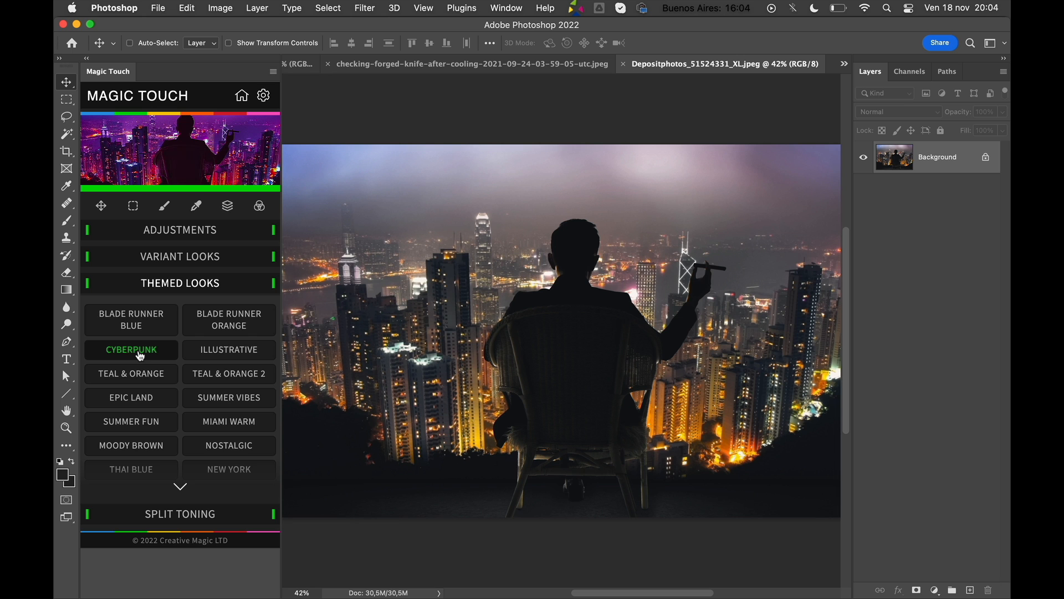
{"action": "left_click", "coordinate": [130, 349]}
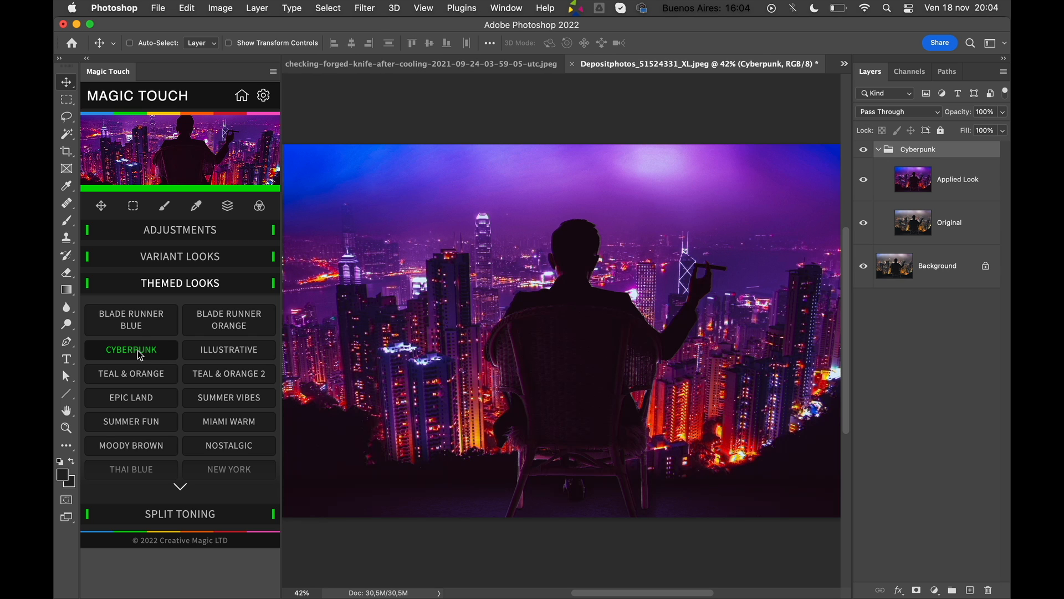
{"action": "left_click", "coordinate": [131, 349]}
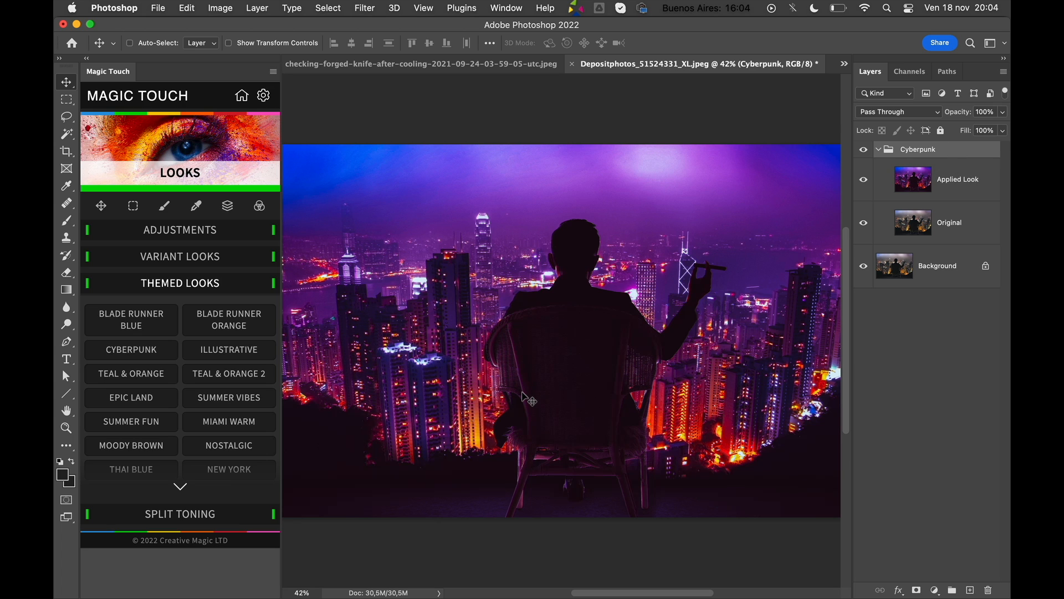
{"action": "mouse_move", "coordinate": [889, 139]}
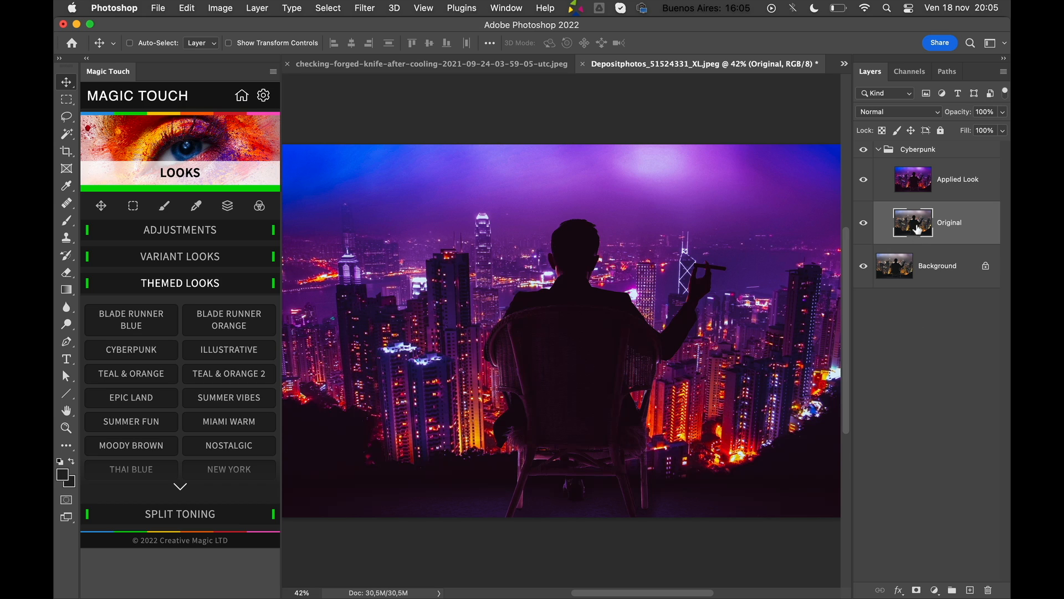
{"action": "mouse_move", "coordinate": [972, 203]}
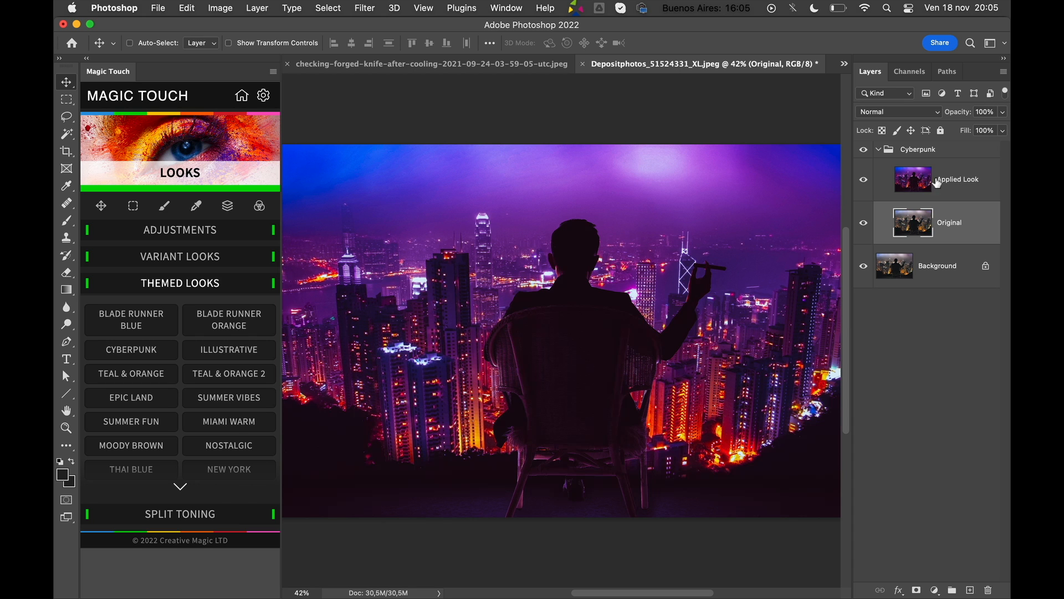
{"action": "mouse_move", "coordinate": [291, 169]}
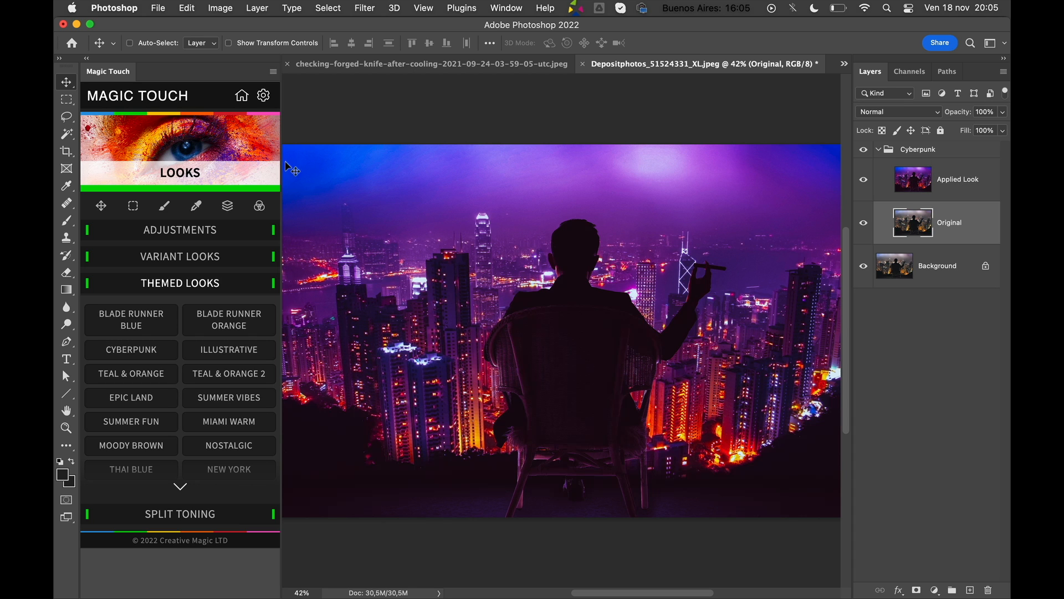
Step: Turn off Group With Original in the Magic Touch panel options and return to the looks list
{"action": "left_click", "coordinate": [263, 96]}
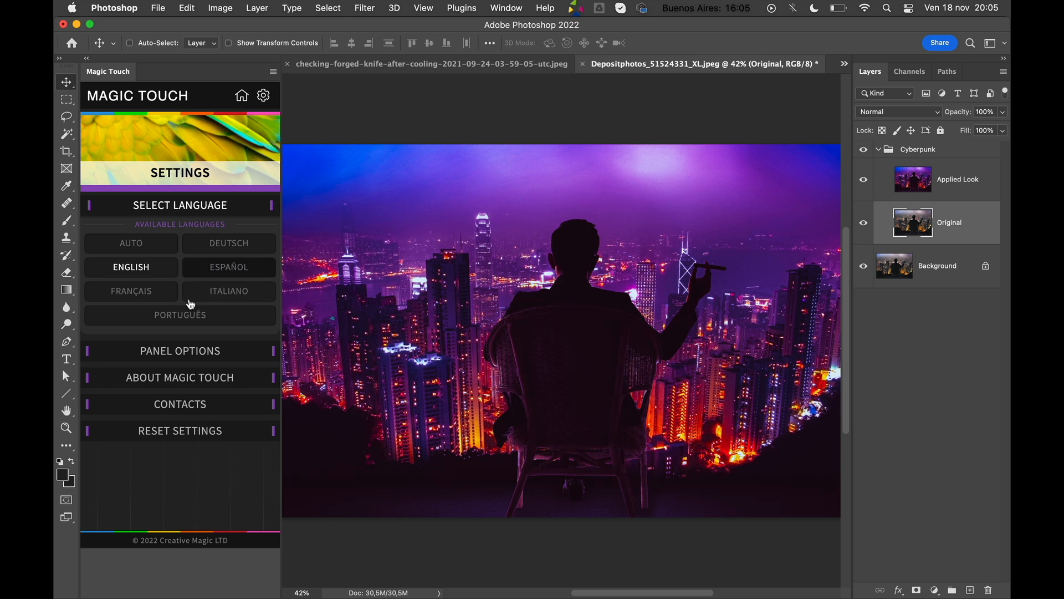
{"action": "left_click", "coordinate": [179, 352]}
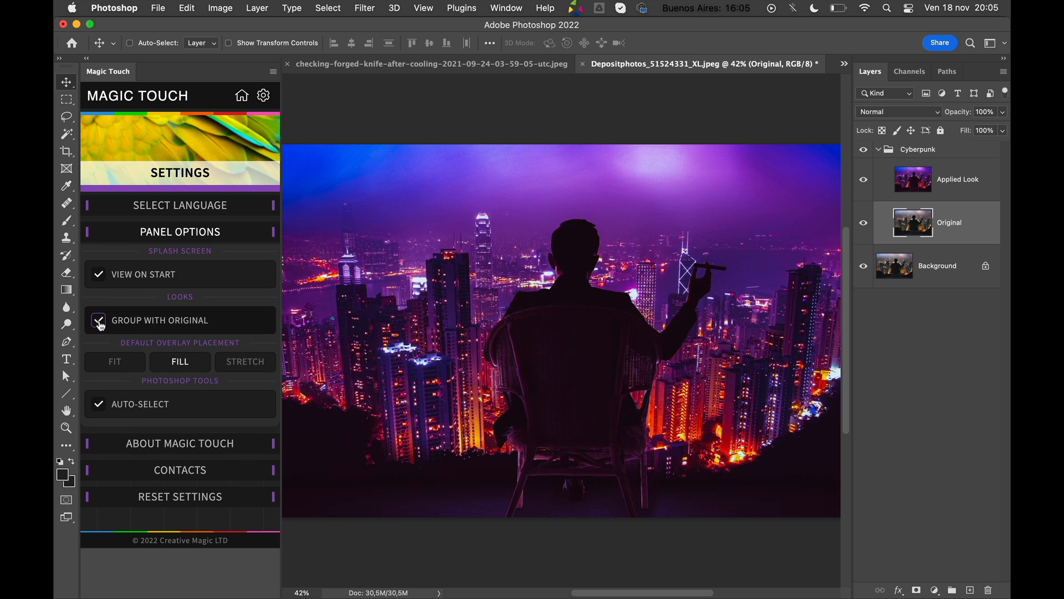
{"action": "left_click", "coordinate": [98, 319]}
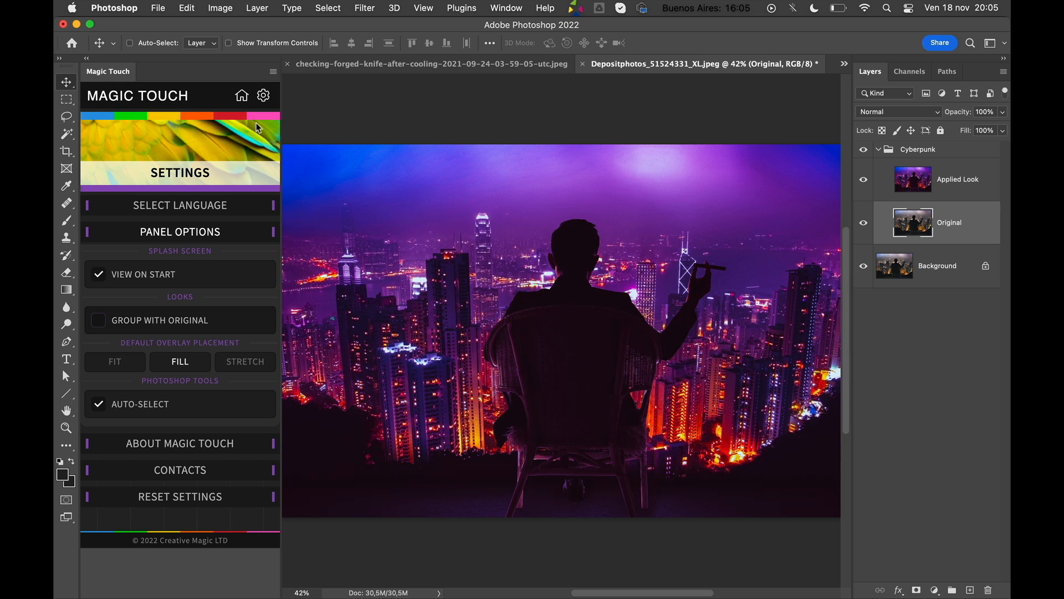
{"action": "left_click", "coordinate": [243, 95]}
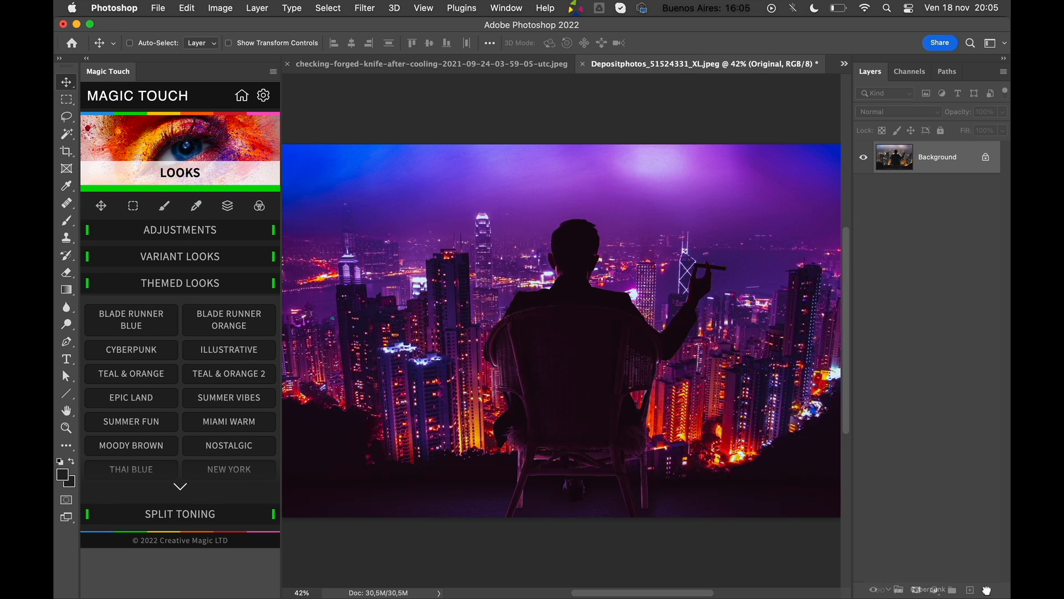
Step: Reapply Cyberpunk to the city photo as one ungrouped layer, then switch to the blacksmith photo
{"action": "left_click", "coordinate": [131, 349]}
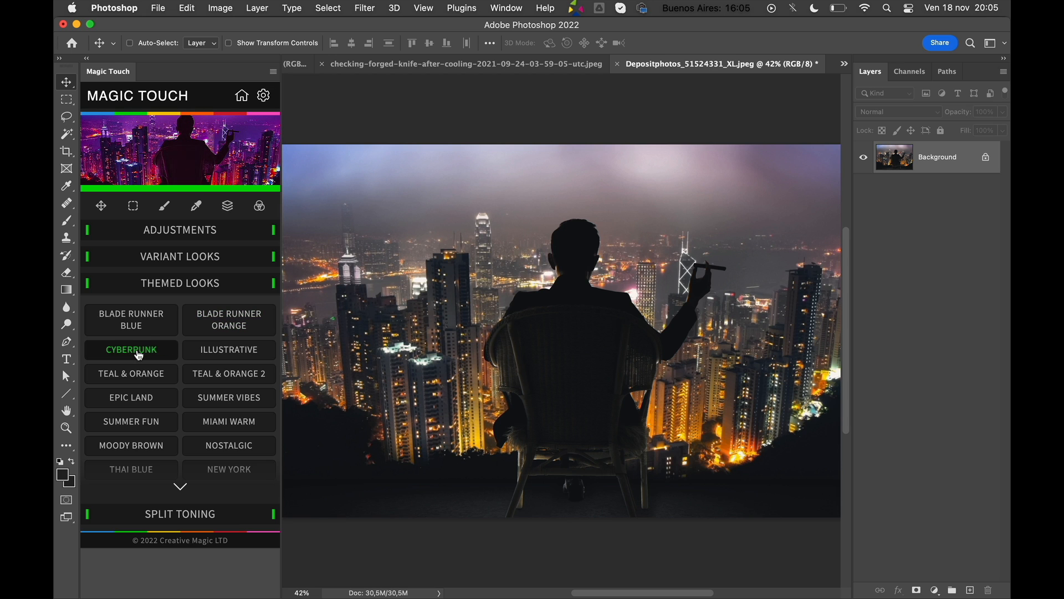
{"action": "left_click", "coordinate": [131, 349]}
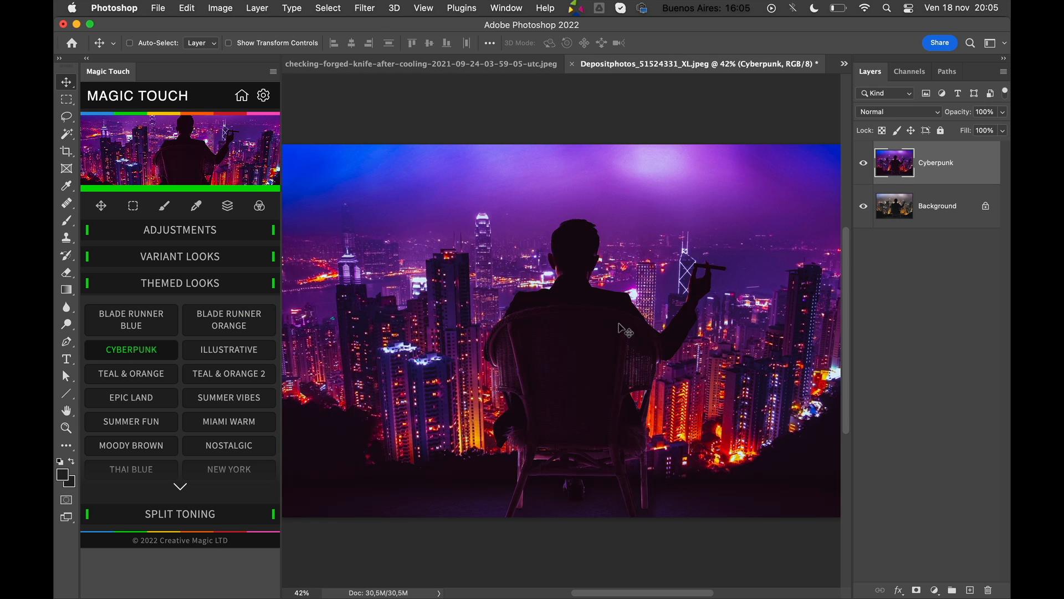
{"action": "left_click", "coordinate": [131, 350]}
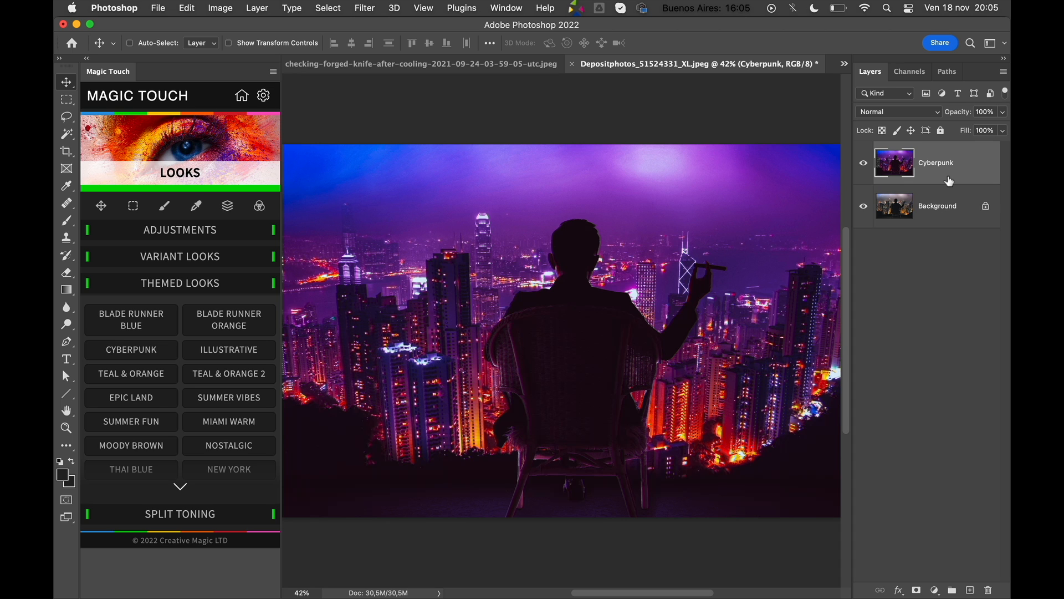
{"action": "left_click", "coordinate": [988, 588]}
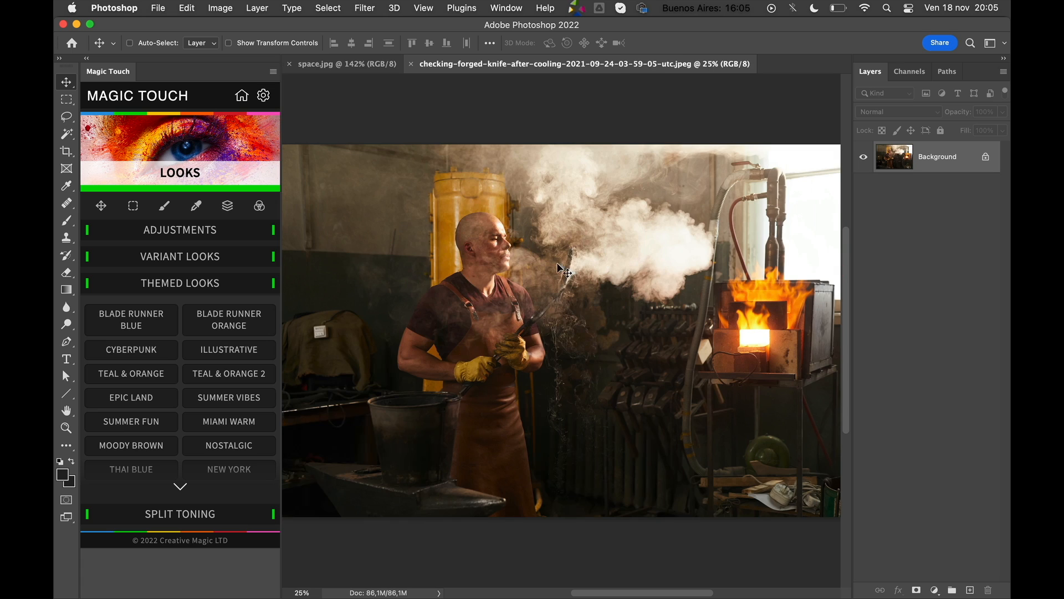
Step: Grade the astronaut photo space.jpg with the Blade Runner Orange look as a single layer
{"action": "left_click", "coordinate": [318, 64]}
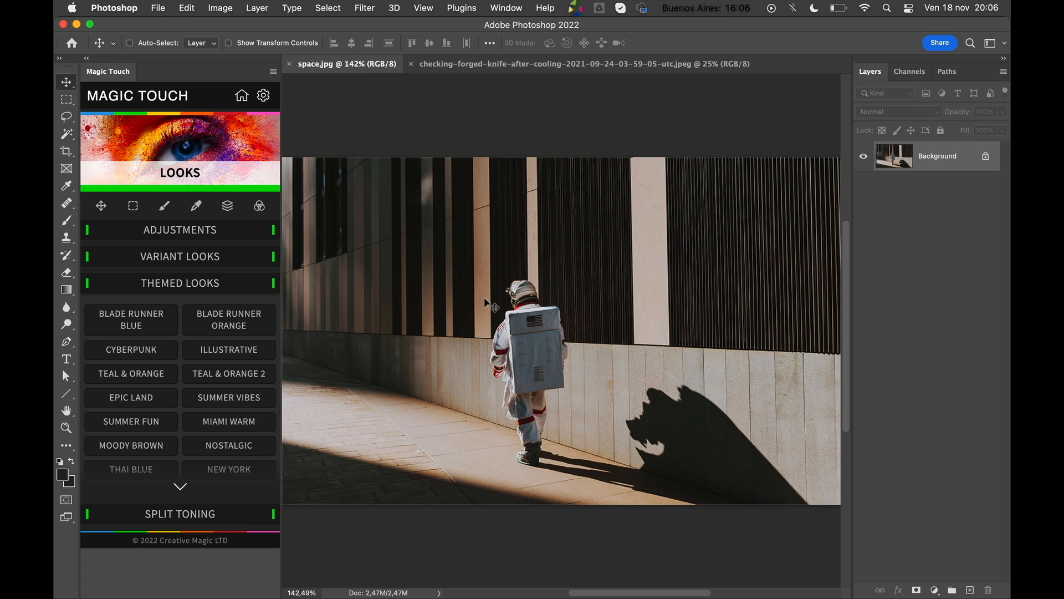
{"action": "mouse_move", "coordinate": [531, 370]}
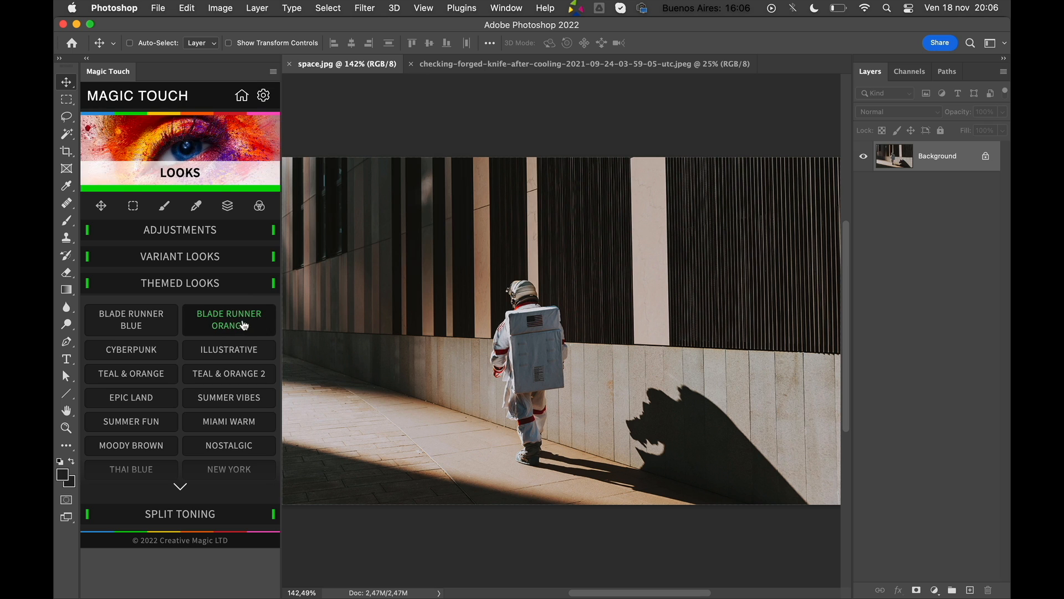
{"action": "left_click", "coordinate": [228, 320]}
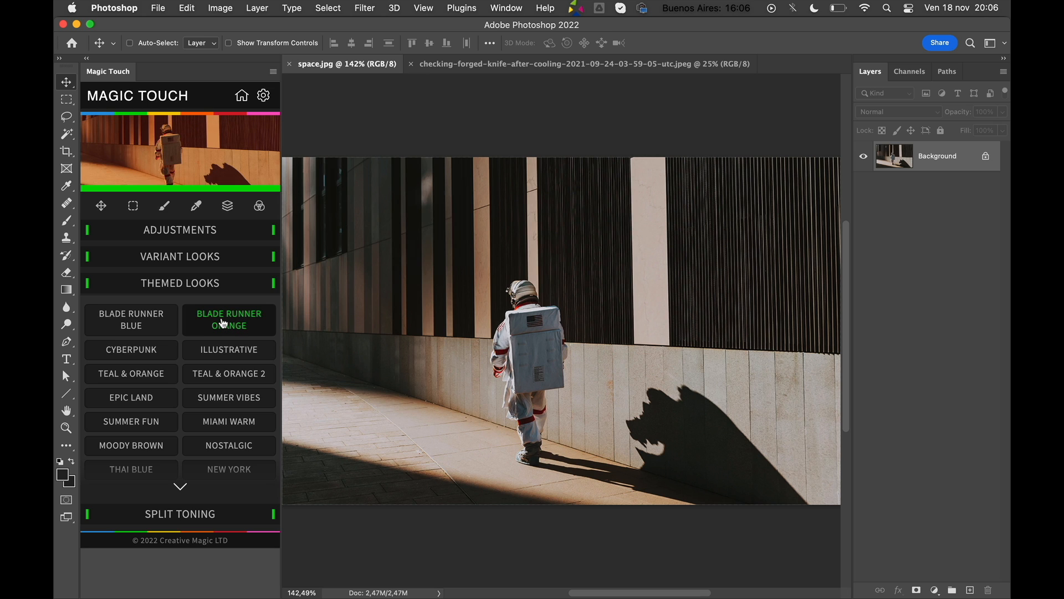
{"action": "left_click", "coordinate": [131, 319]}
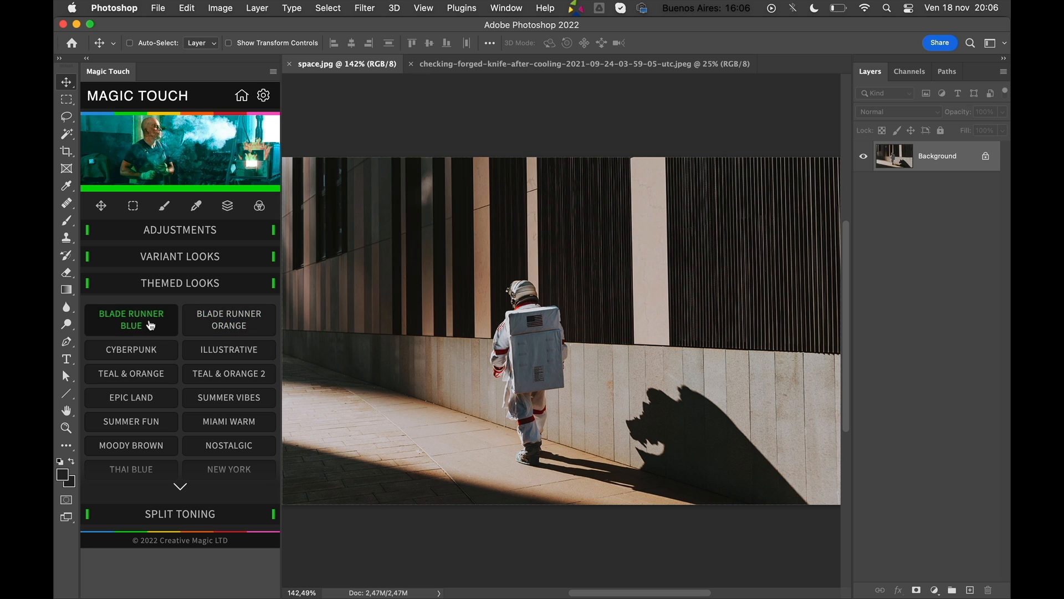
{"action": "left_click", "coordinate": [228, 319]}
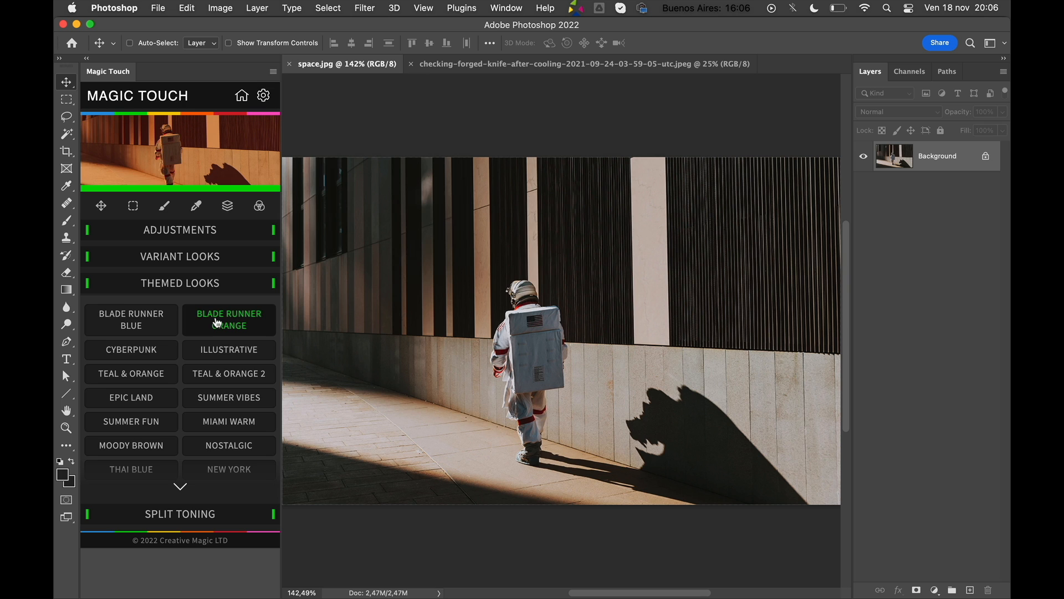
{"action": "left_click", "coordinate": [228, 350]}
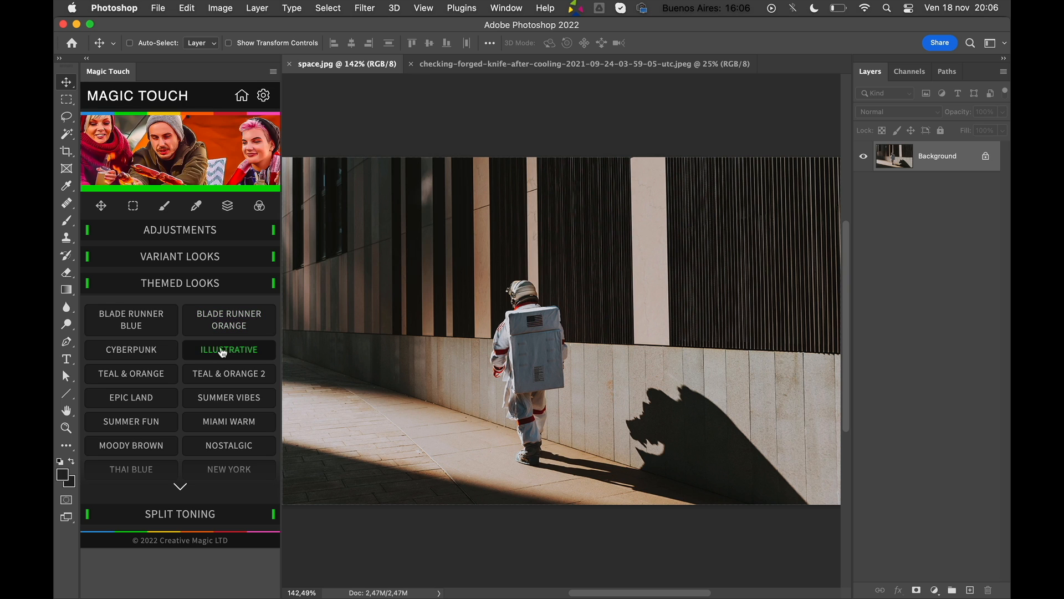
{"action": "left_click", "coordinate": [131, 319]}
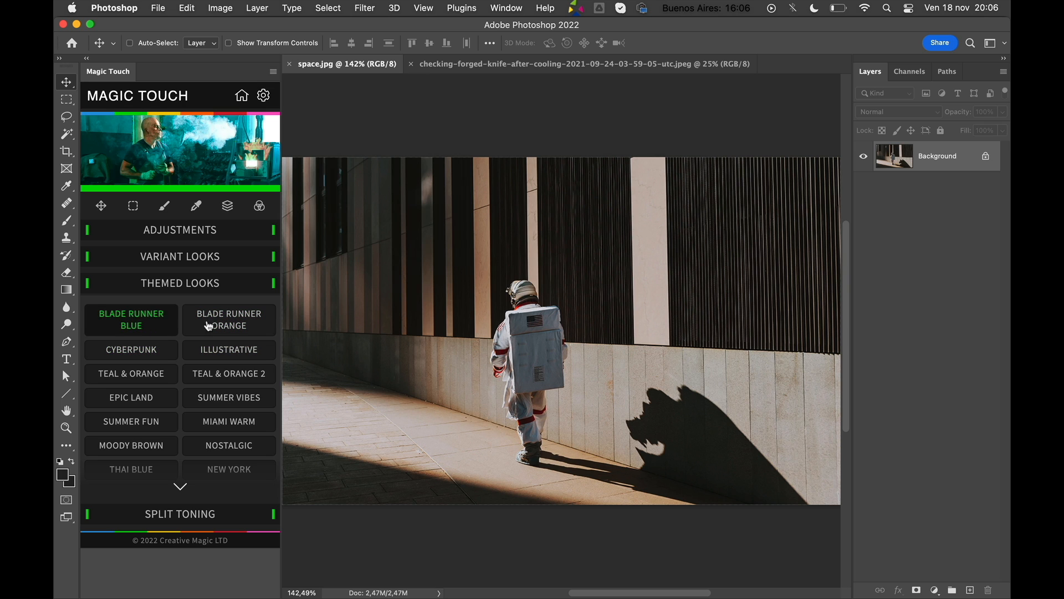
{"action": "left_click", "coordinate": [229, 319]}
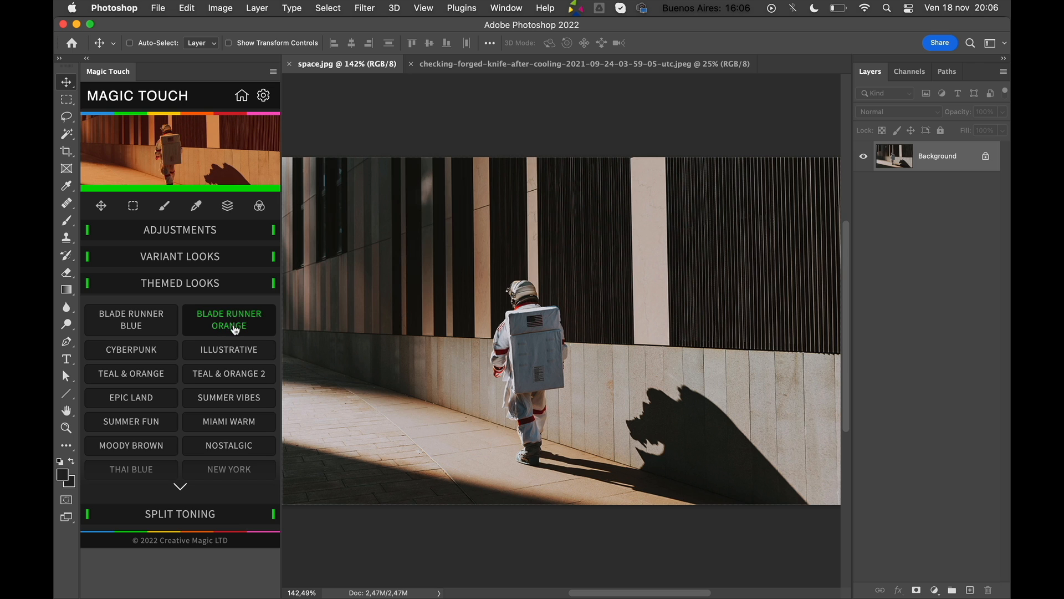
{"action": "left_click", "coordinate": [228, 319]}
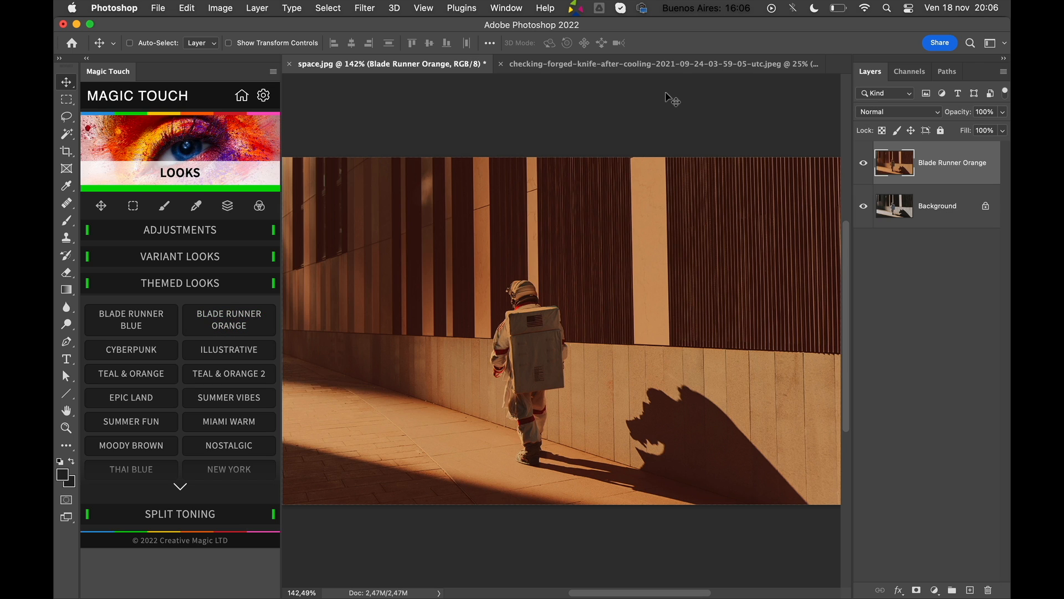
{"action": "mouse_move", "coordinate": [649, 208]}
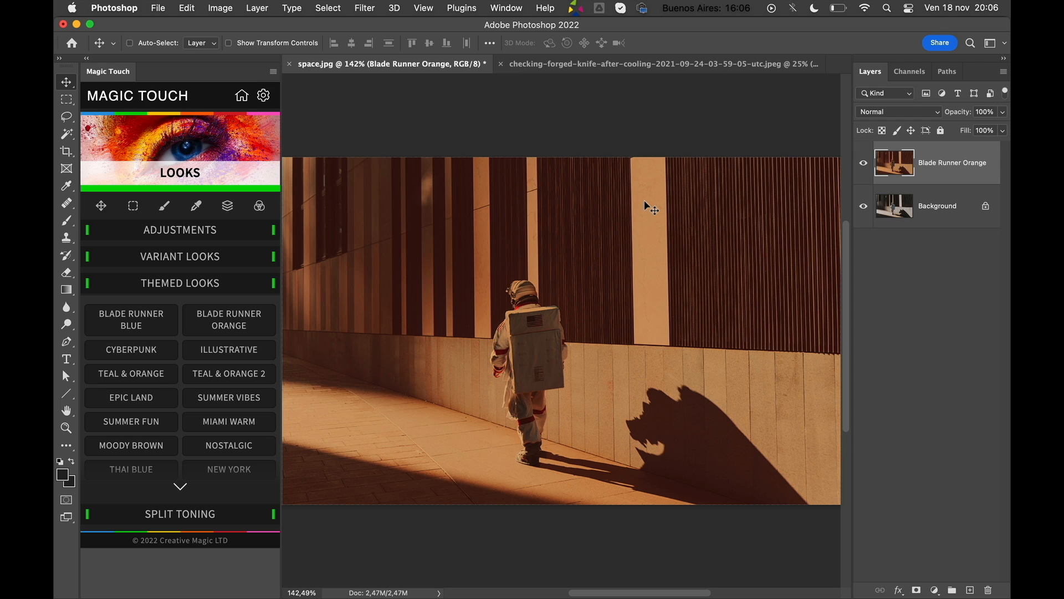
{"action": "mouse_move", "coordinate": [631, 293]}
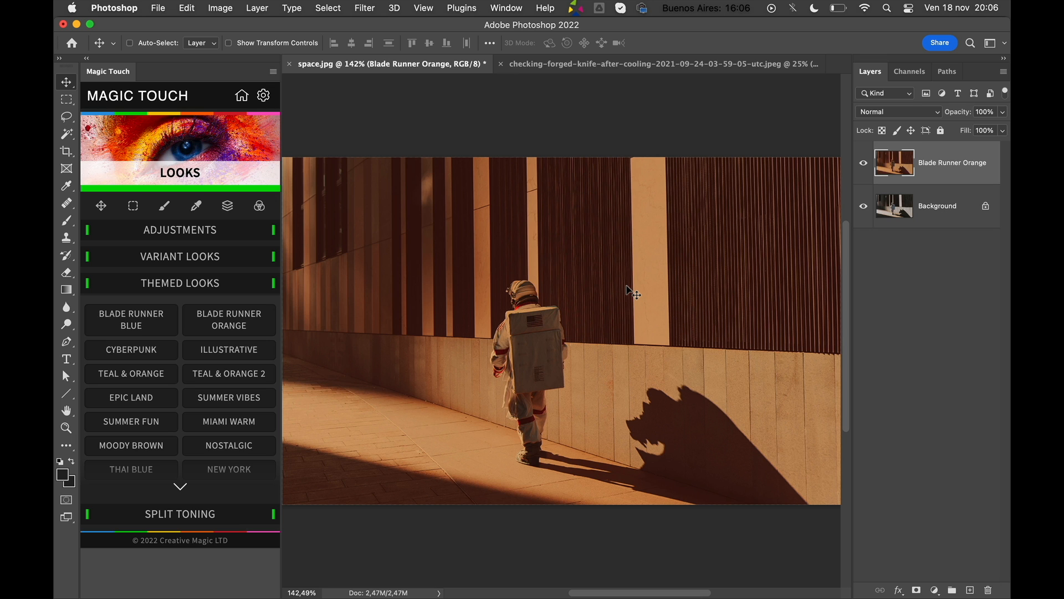
Step: Close space.jpg and answer the save-changes prompt, leaving the blacksmith photo open
{"action": "left_click", "coordinate": [289, 64]}
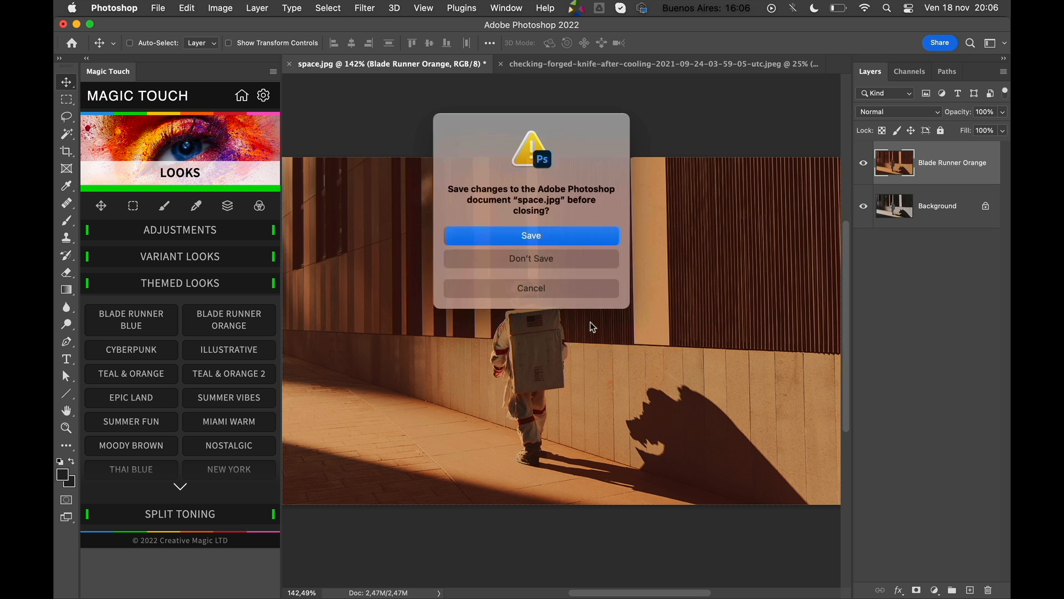
{"action": "left_click", "coordinate": [531, 259]}
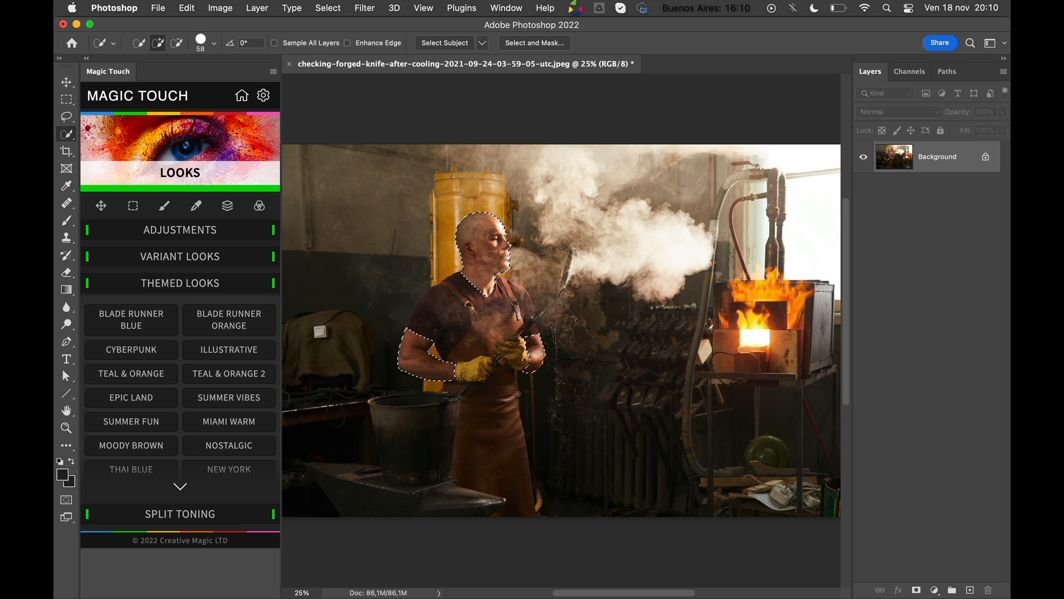
Step: Save the blacksmith's skin selection as a channel named 'skin' and return to the Layers list
{"action": "left_click", "coordinate": [364, 7]}
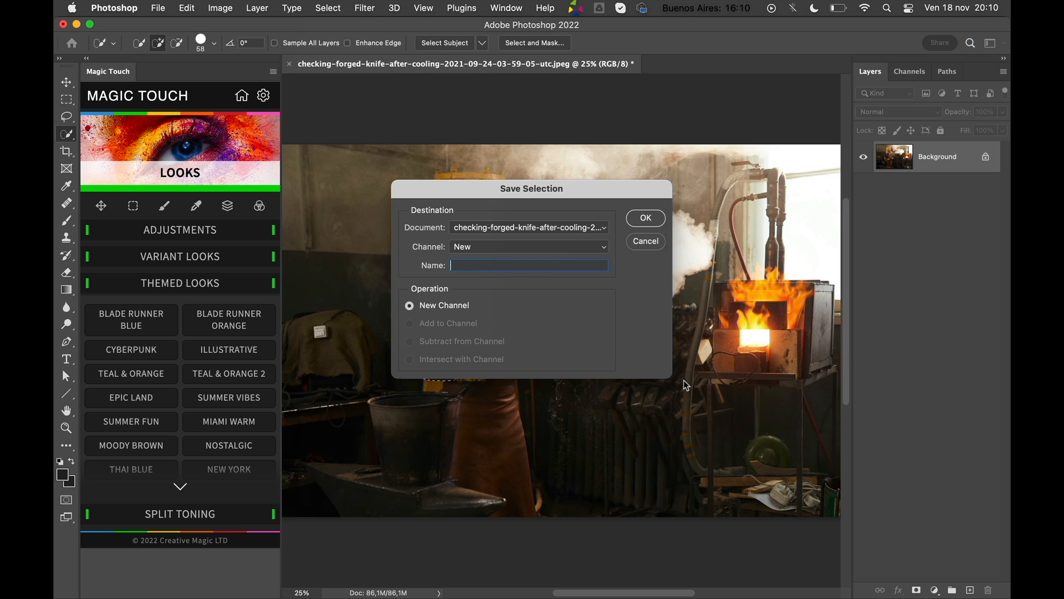
{"action": "type", "text": "skin"}
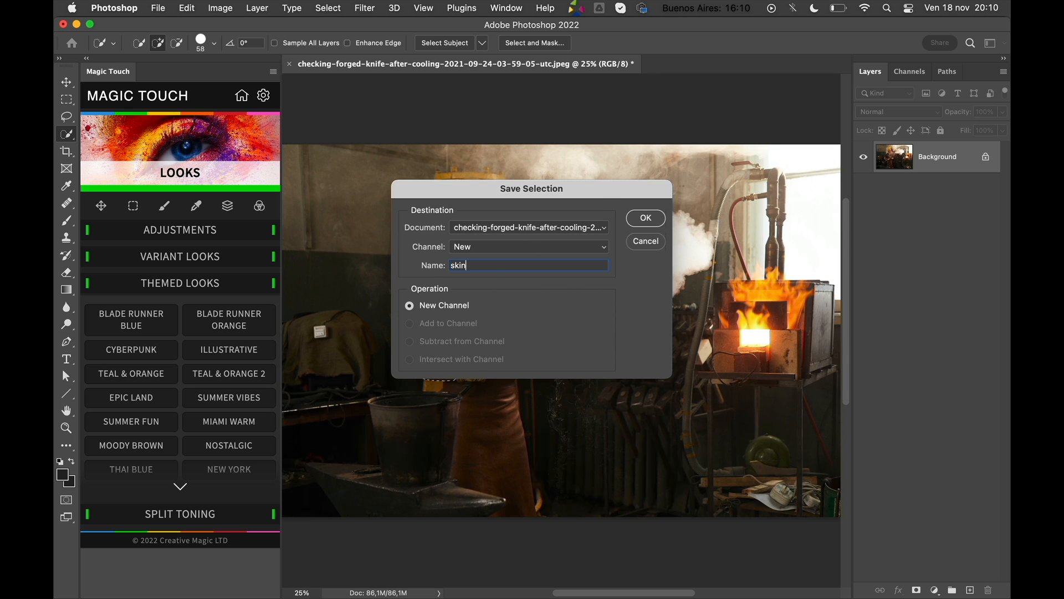
{"action": "left_click", "coordinate": [644, 219]}
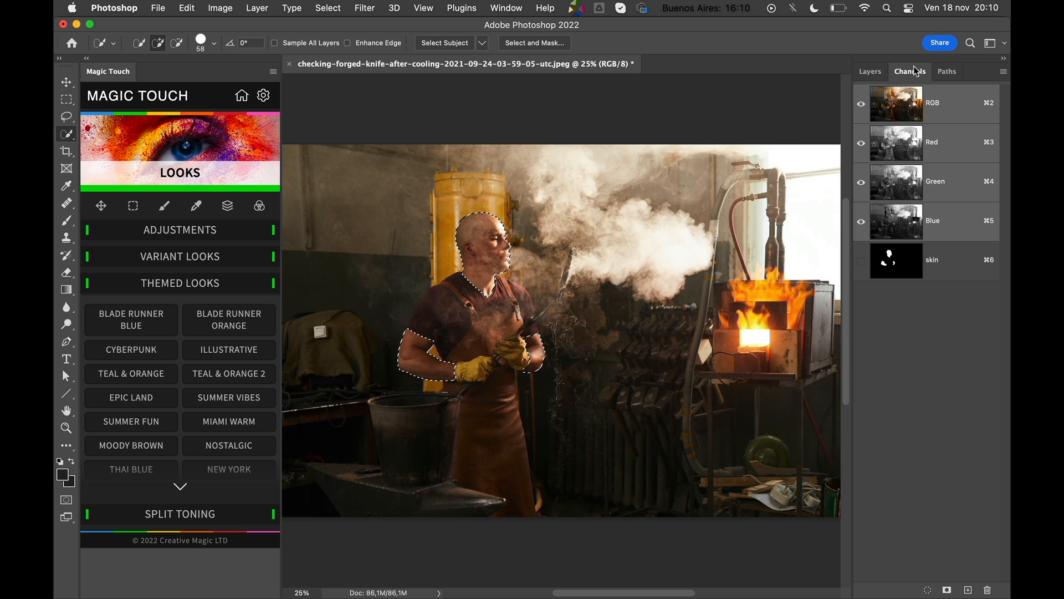
{"action": "left_click", "coordinate": [869, 71]}
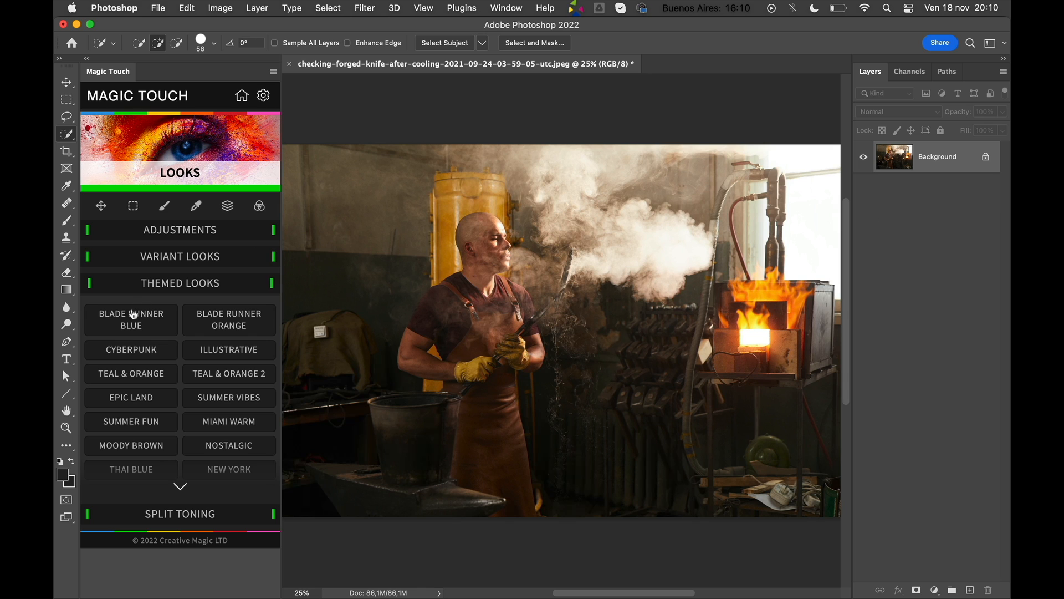
Step: Apply the teal Blade Runner Blue look to the blacksmith forge photo as a single layer
{"action": "left_click", "coordinate": [130, 319]}
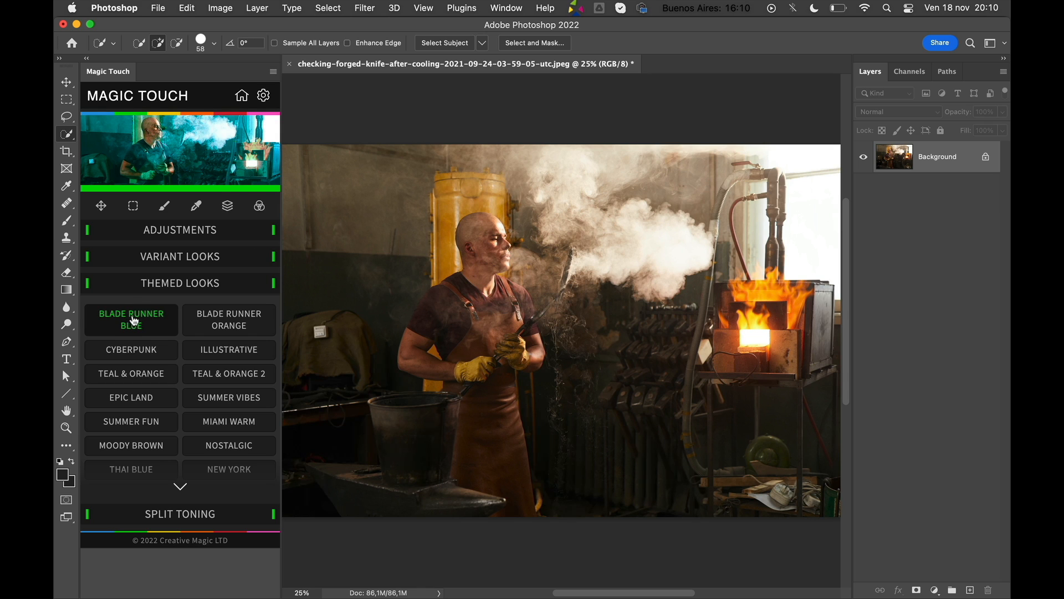
{"action": "left_click", "coordinate": [131, 319]}
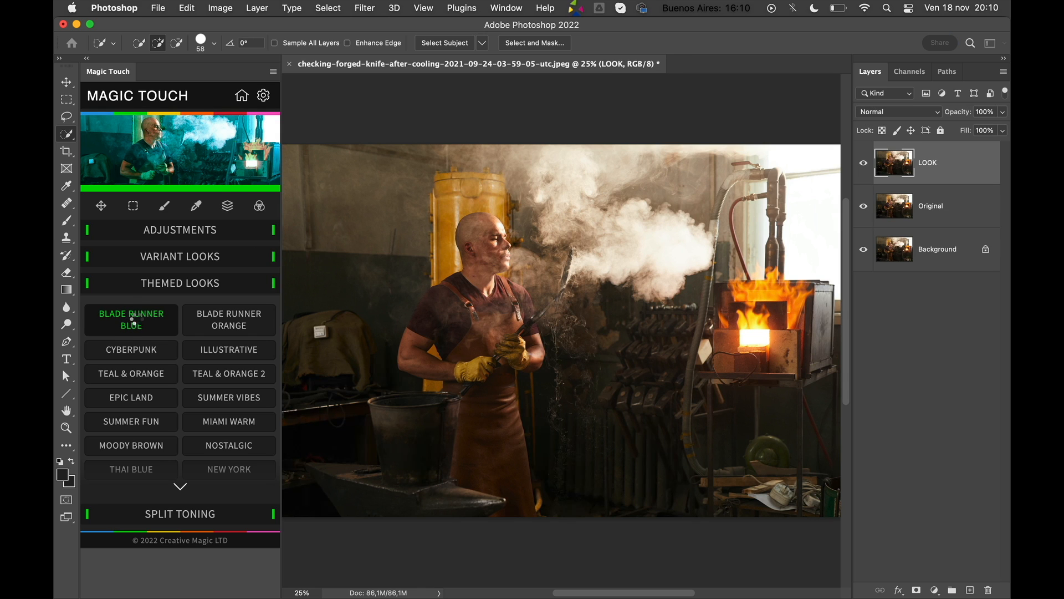
{"action": "left_click", "coordinate": [131, 320]}
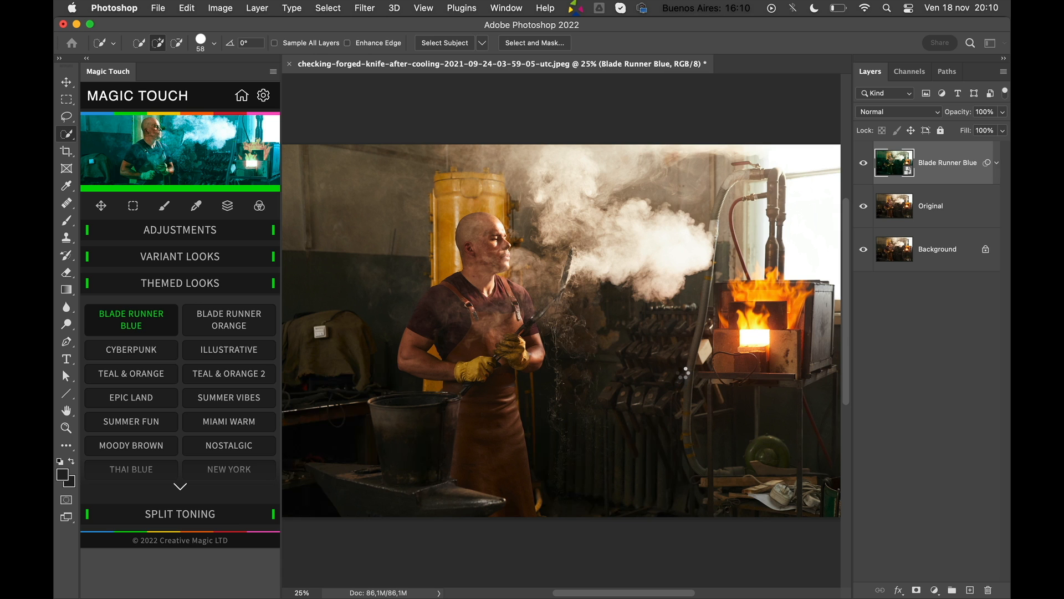
{"action": "left_click", "coordinate": [131, 320]}
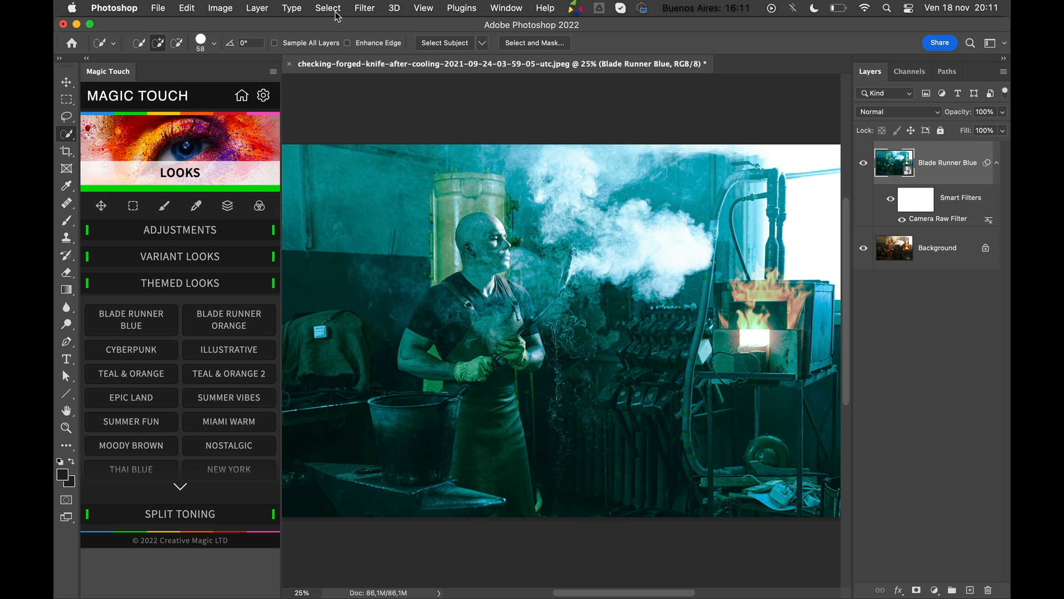
Step: Load the saved 'skin' channel back as a selection over the graded blacksmith photo
{"action": "left_click", "coordinate": [328, 7]}
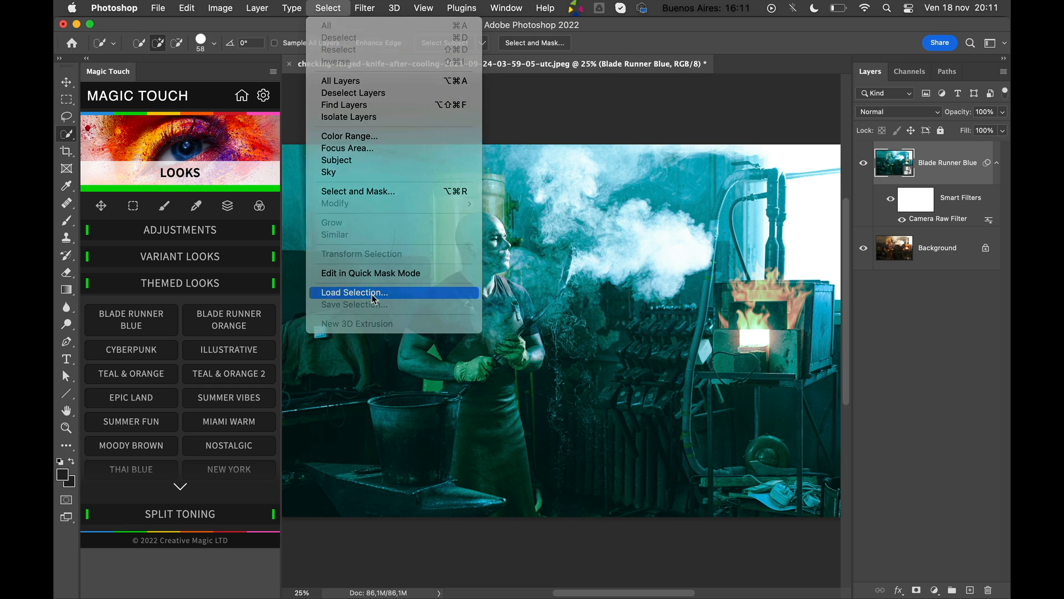
{"action": "left_click", "coordinate": [354, 292]}
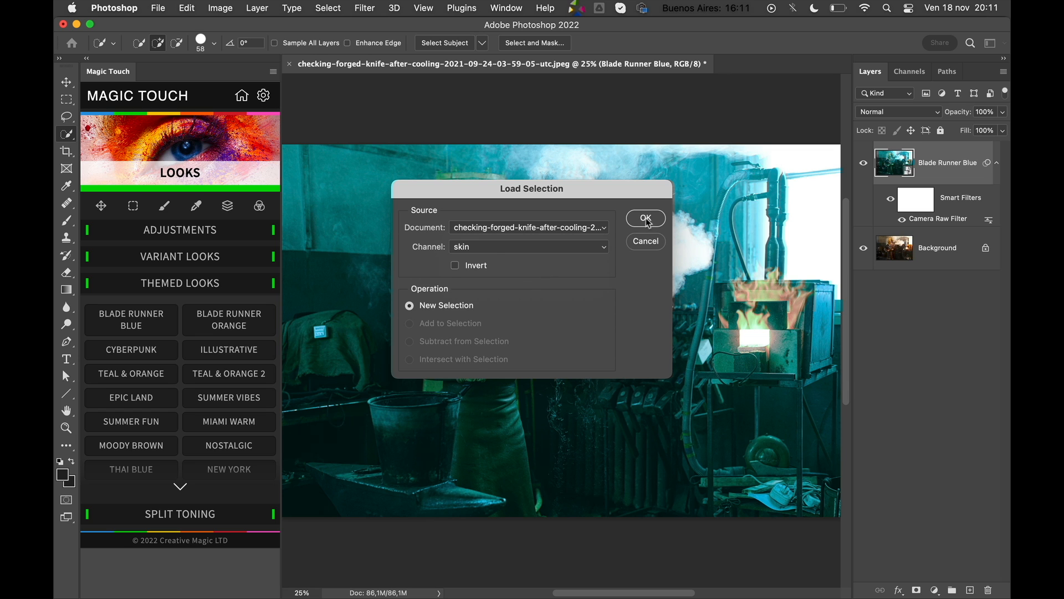
{"action": "left_click", "coordinate": [644, 218]}
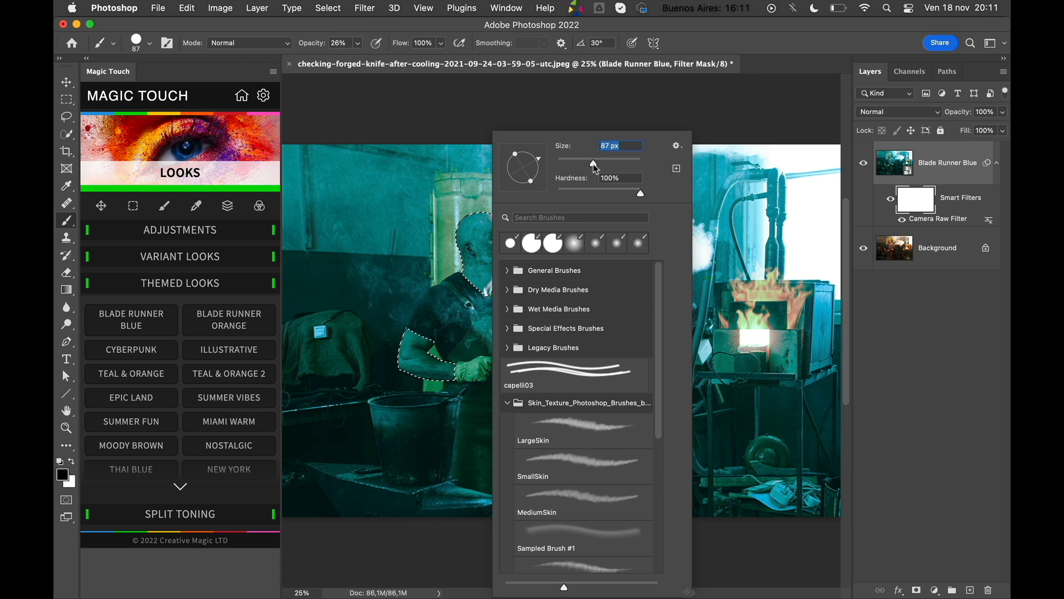
Step: Set an enlarged full-opacity brush for painting the skin back on the Blade Runner Blue filter mask
{"action": "left_click", "coordinate": [358, 43]}
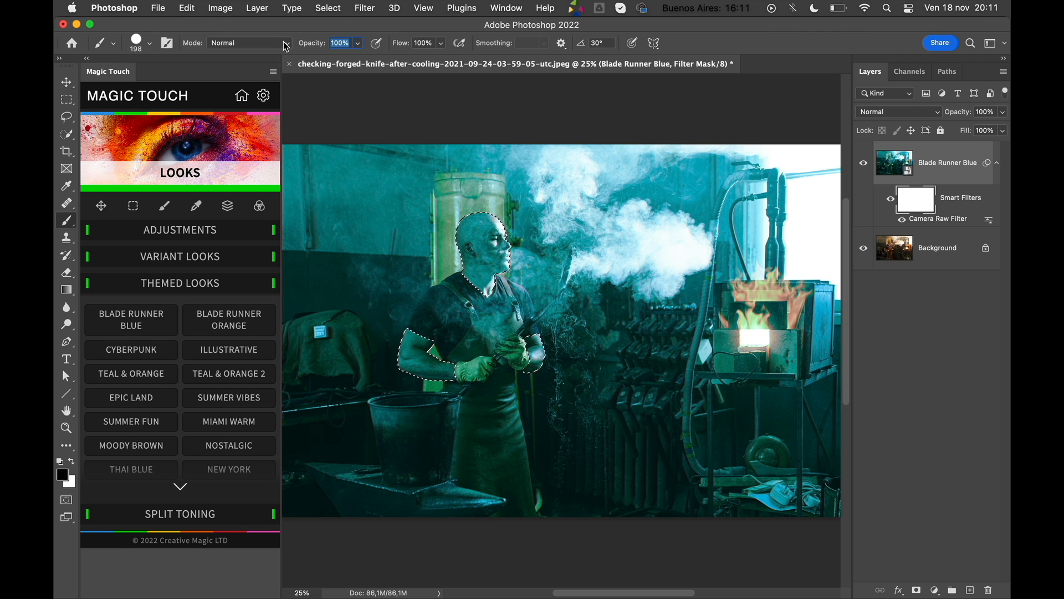
{"action": "mouse_move", "coordinate": [285, 44]}
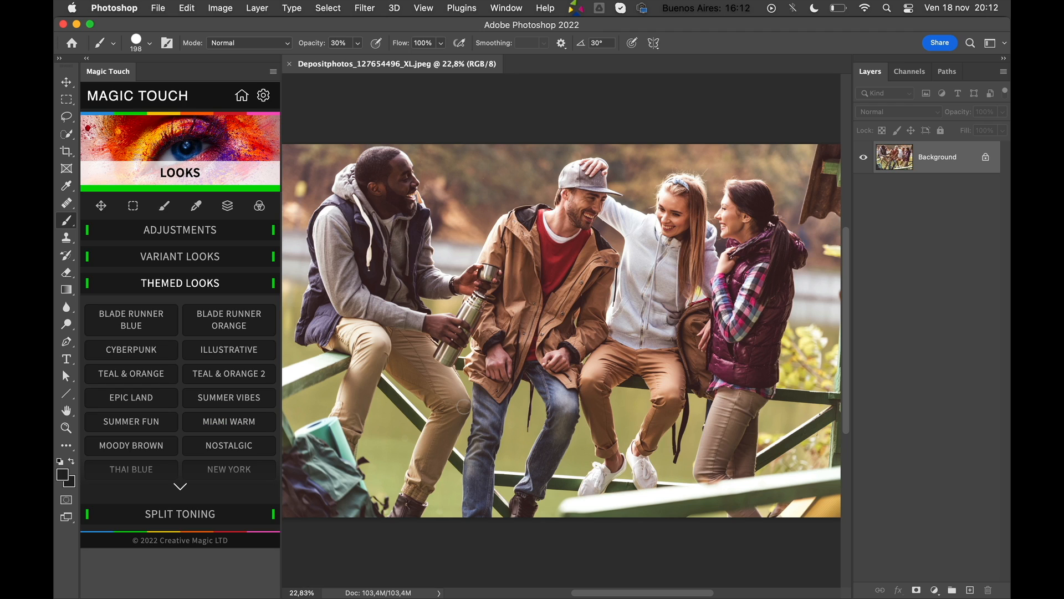
Step: Apply the Illustrative look to the four-friends photo and zoom in on the man in the cap
{"action": "left_click", "coordinate": [228, 349]}
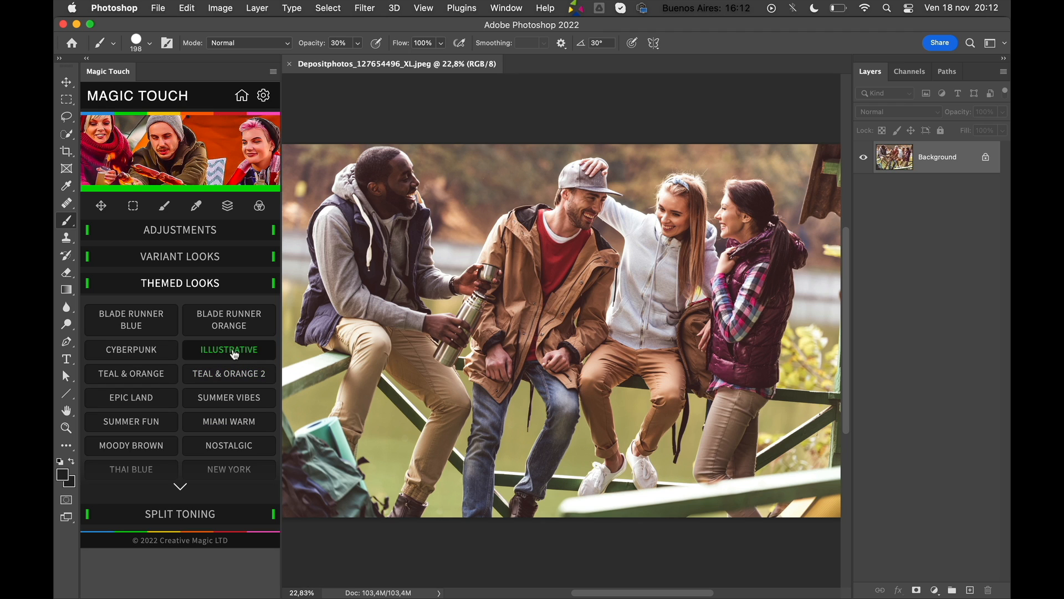
{"action": "left_click", "coordinate": [228, 349]}
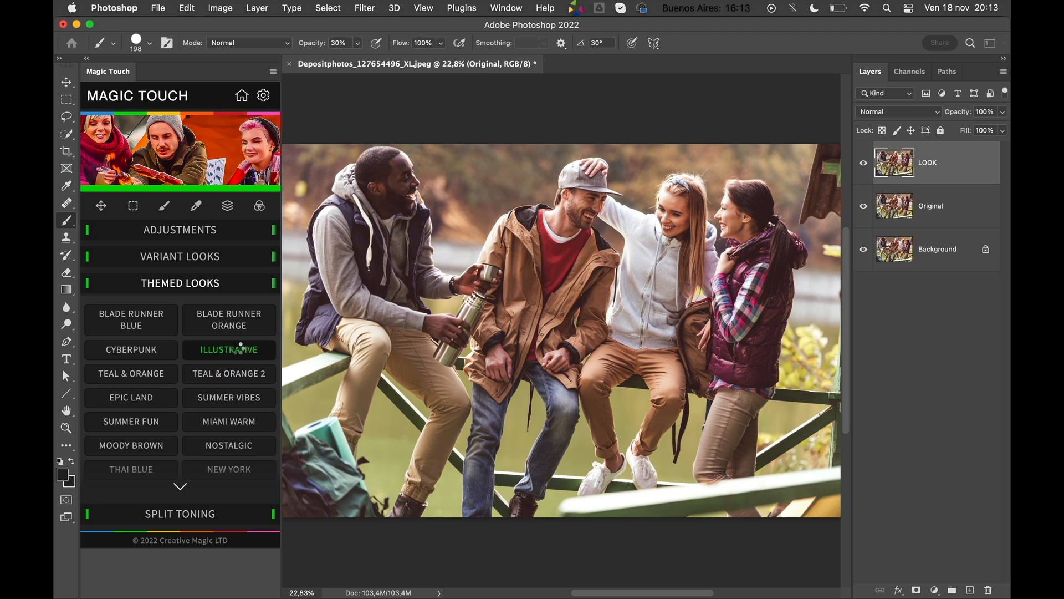
{"action": "left_click", "coordinate": [228, 349]}
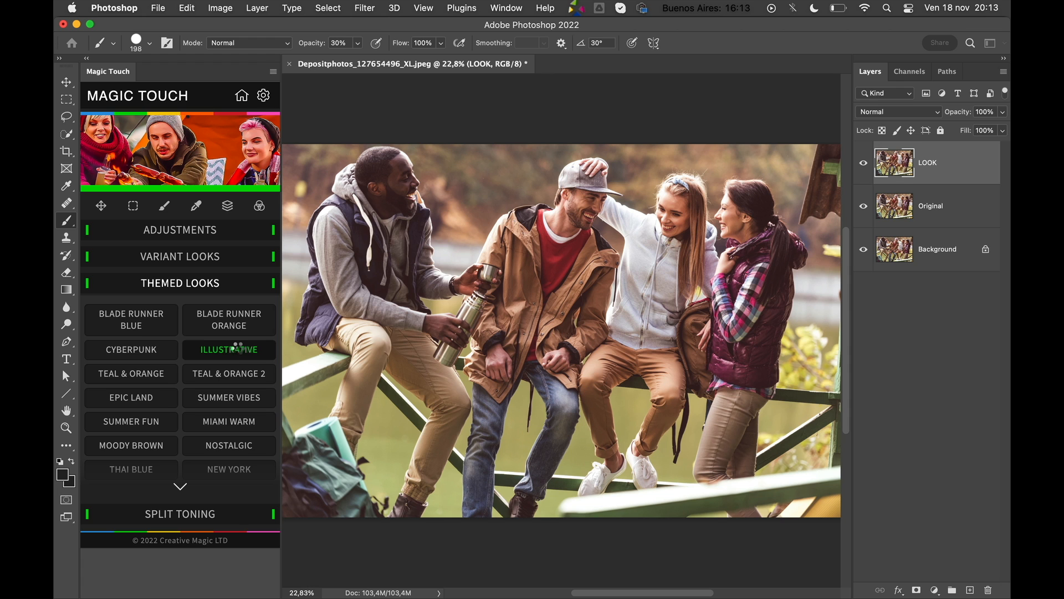
{"action": "left_click", "coordinate": [229, 349]}
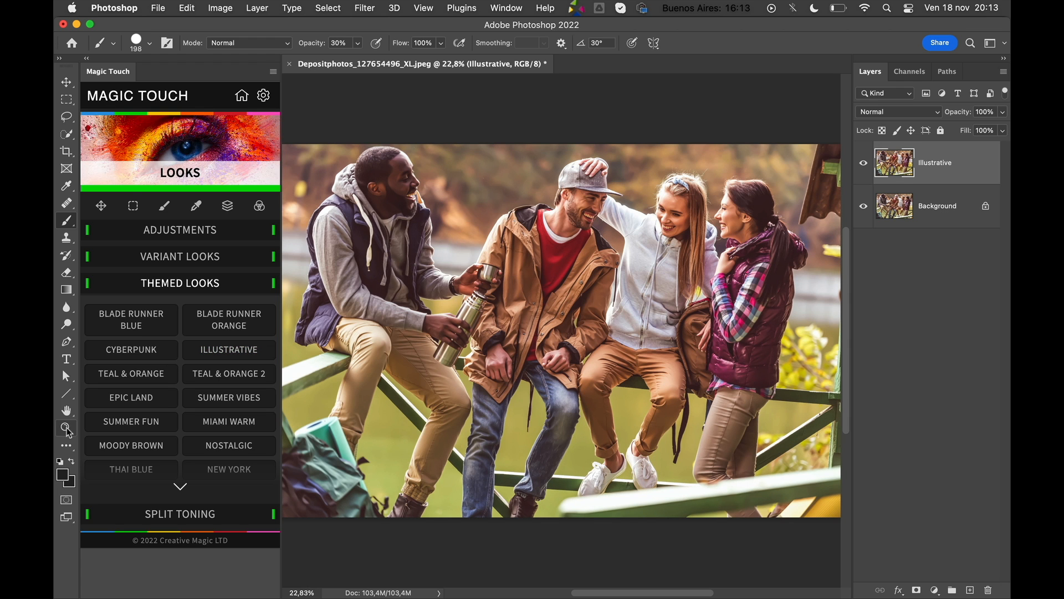
{"action": "left_click", "coordinate": [66, 428]}
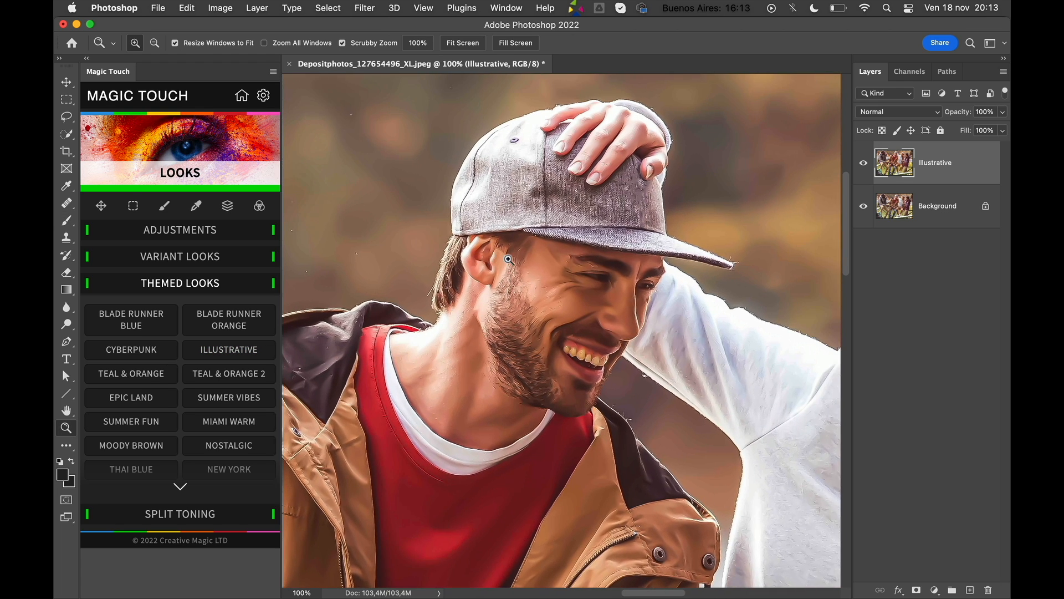
Step: Compare the Illustrative look against the original, then lower its layer Opacity to 45%
{"action": "scroll", "scroll_direction": "down", "scroll_amount": 3}
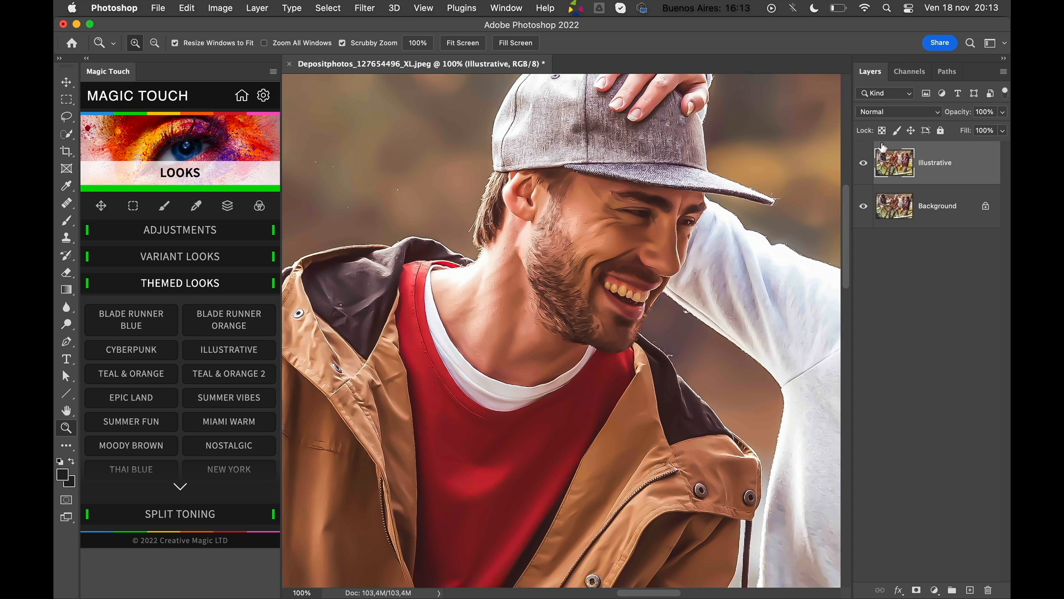
{"action": "left_click", "coordinate": [862, 162]}
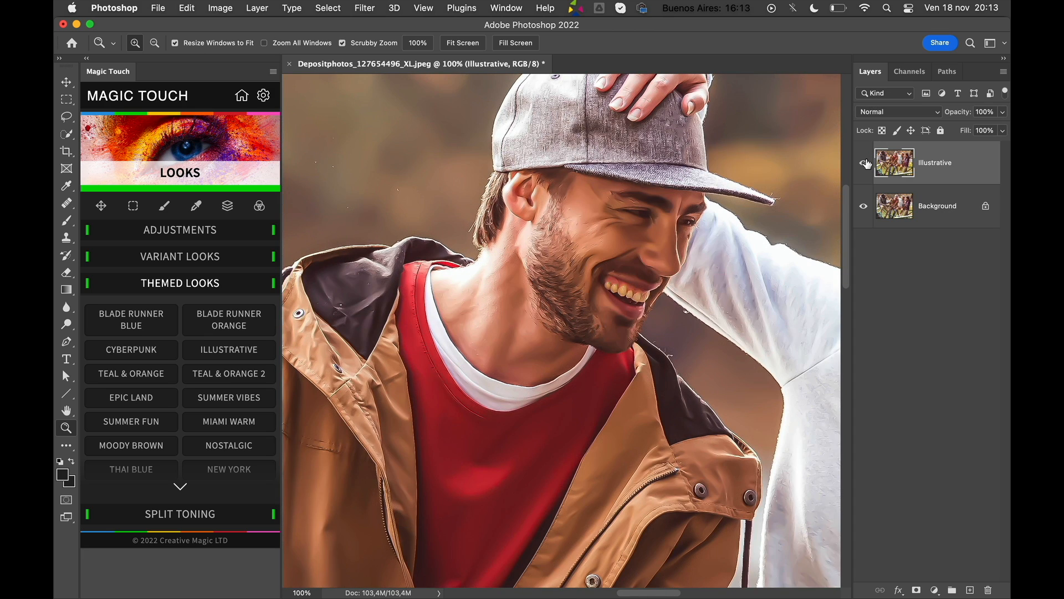
{"action": "left_click", "coordinate": [863, 162]}
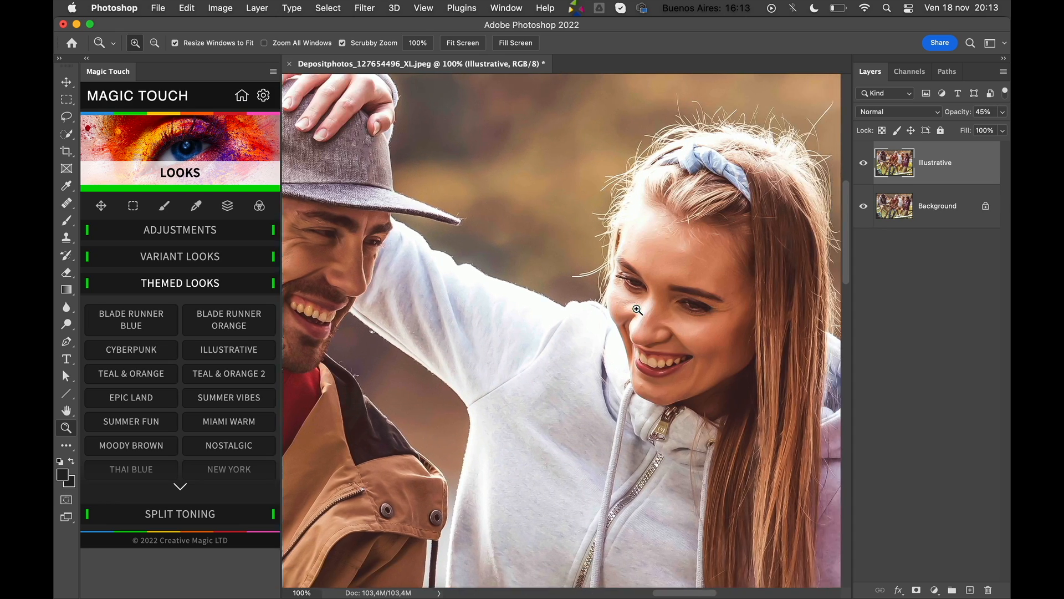
{"action": "scroll", "scroll_direction": "down", "scroll_amount": 3}
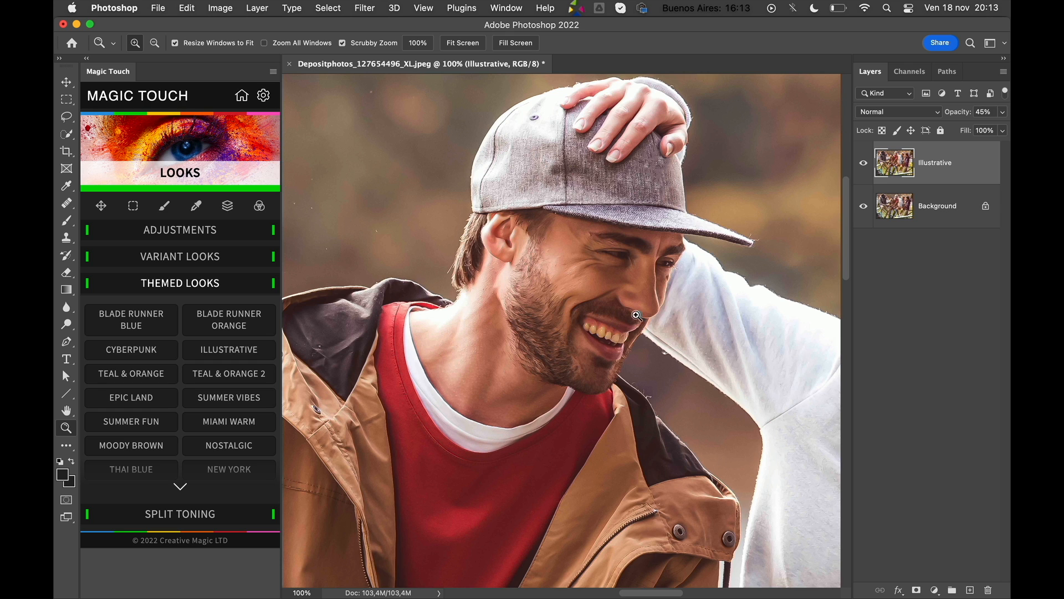
{"action": "left_click", "coordinate": [228, 374]}
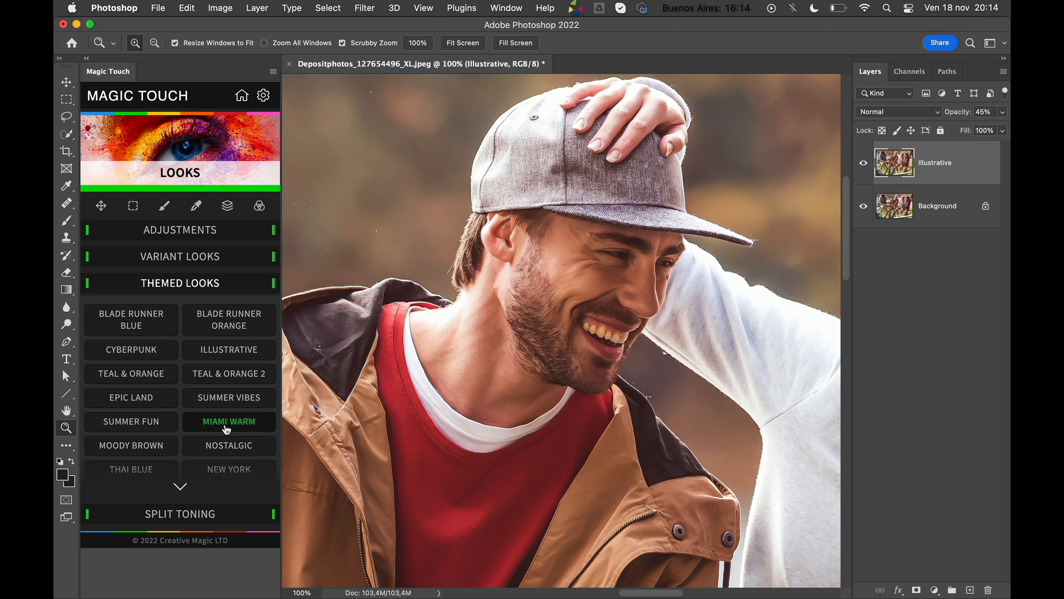
{"action": "mouse_move", "coordinate": [193, 264]}
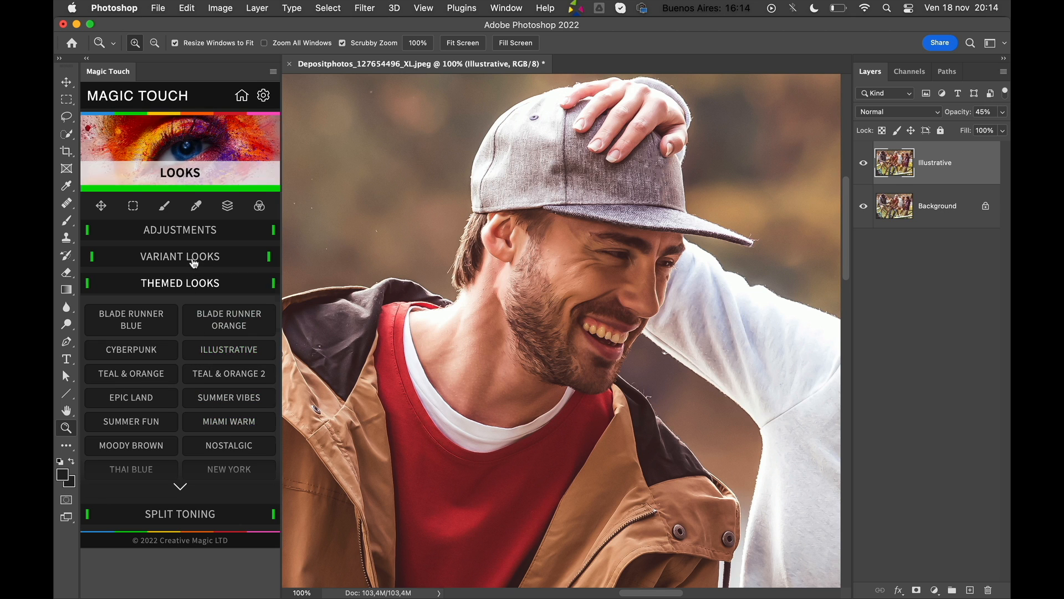
Step: Expand Adjustments, then return the Magic Touch panel to its home category menu
{"action": "left_click", "coordinate": [180, 229]}
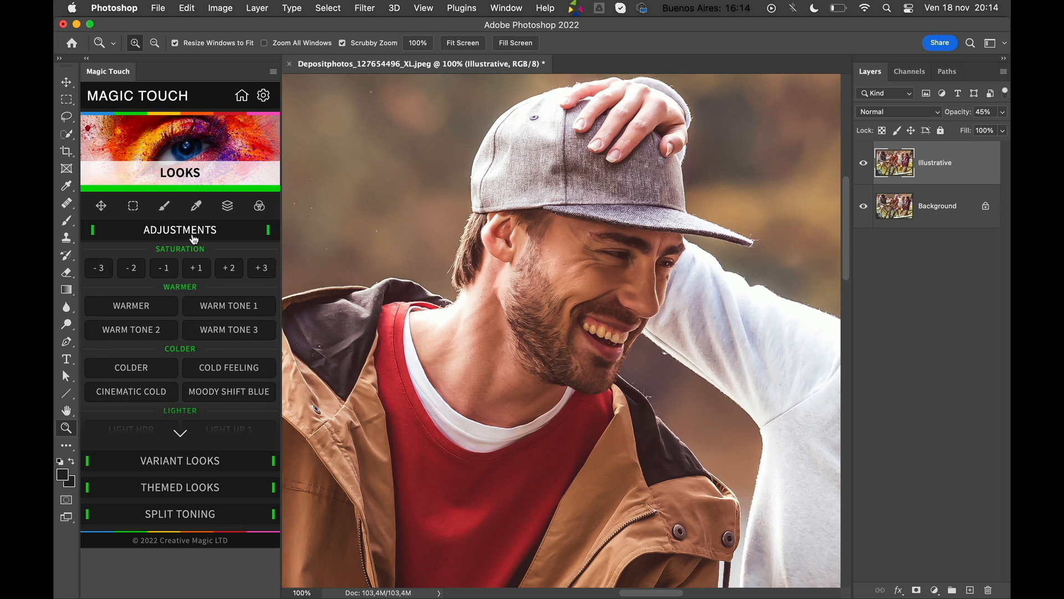
{"action": "mouse_move", "coordinate": [202, 241]}
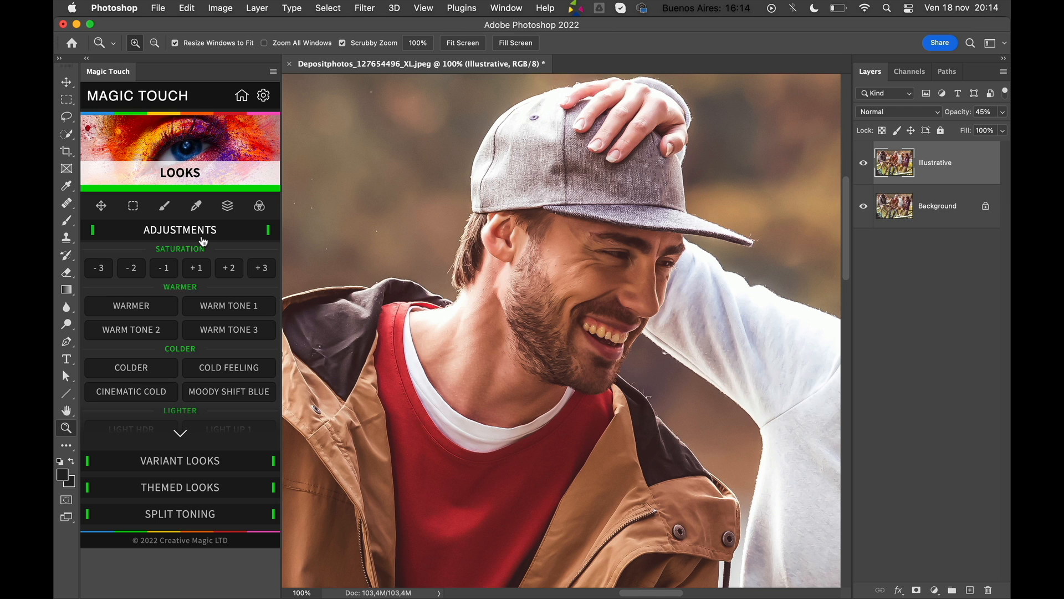
{"action": "left_click", "coordinate": [241, 95]}
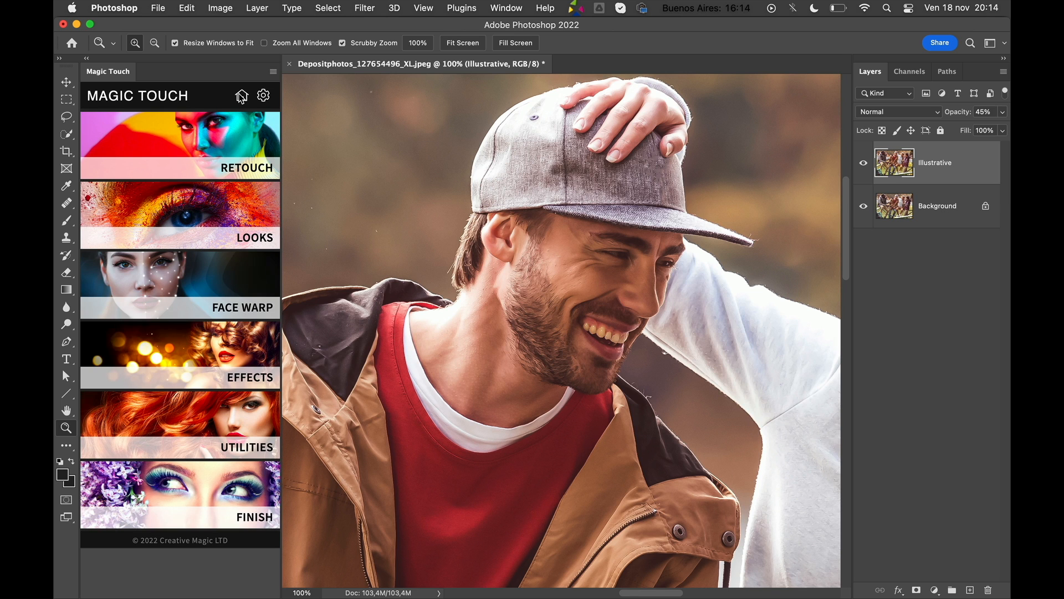
{"action": "mouse_move", "coordinate": [214, 145]}
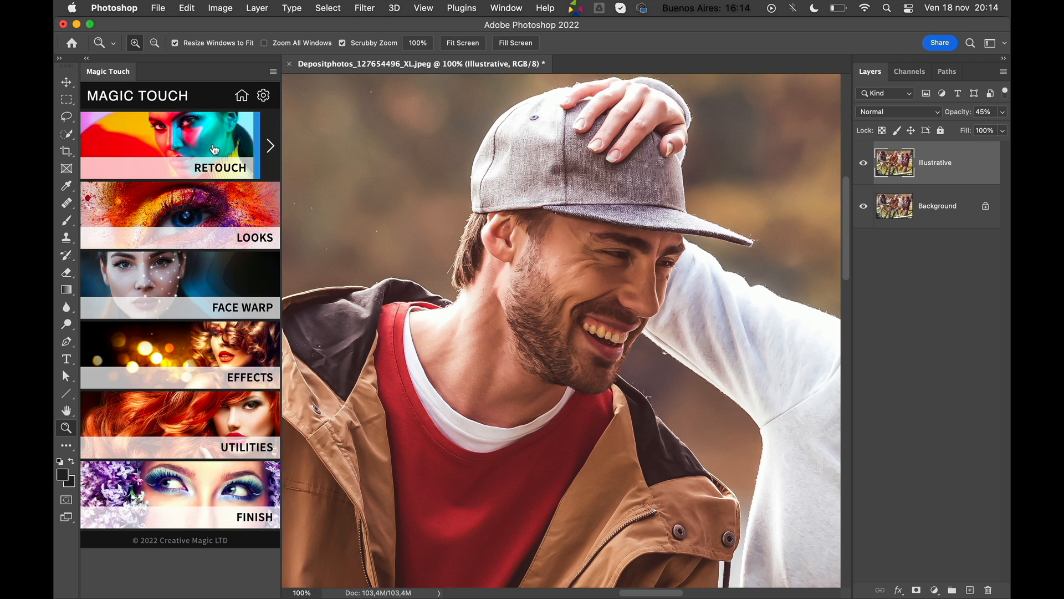